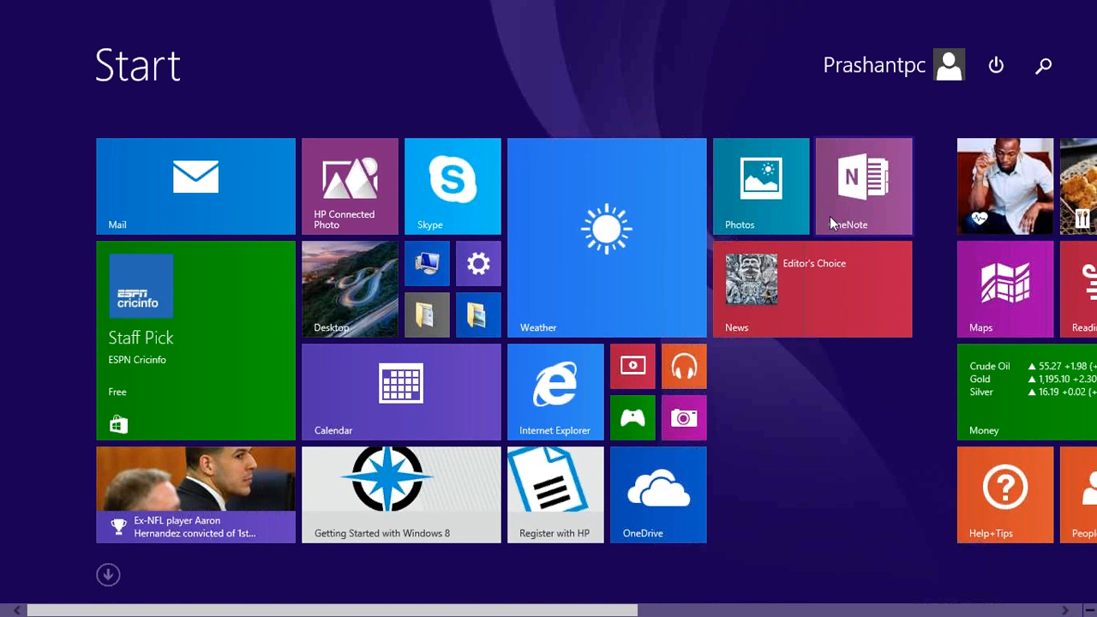
# Search the Windows 8 Start screen for 'run' to bring up the Run prompt
pyautogui.click(1044, 66)
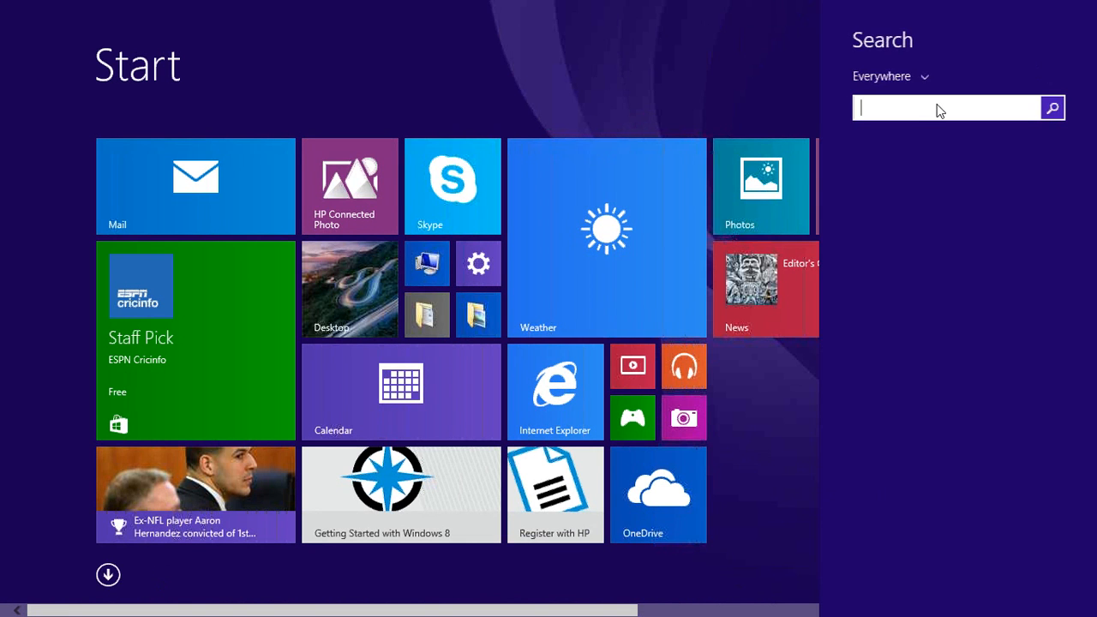
pyautogui.write('run')
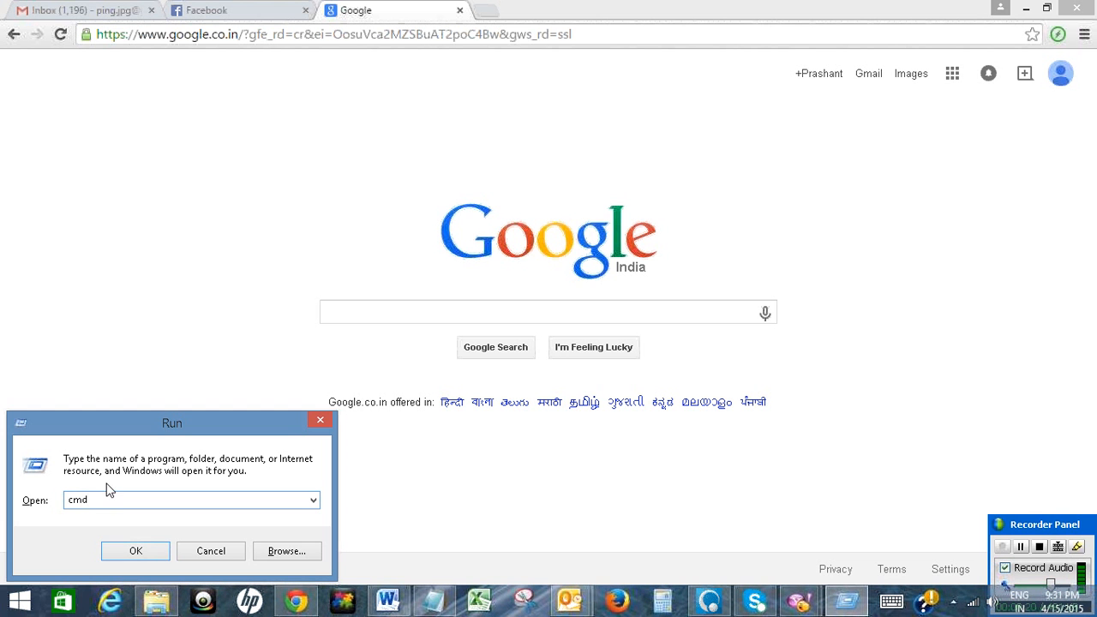
pyautogui.click(134, 551)
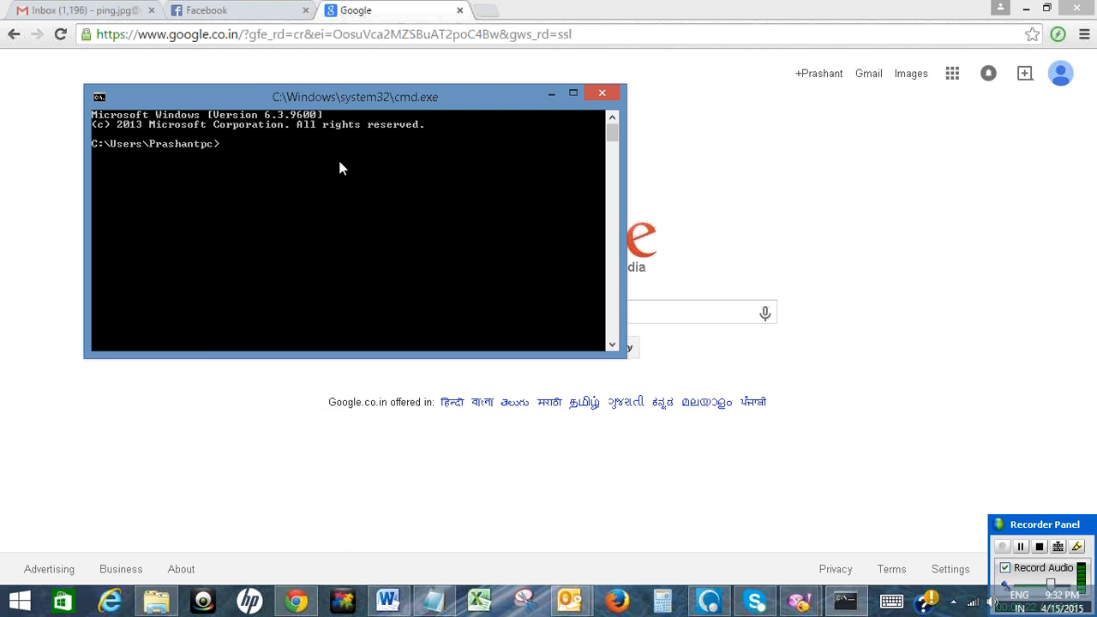
pyautogui.moveTo(514, 193)
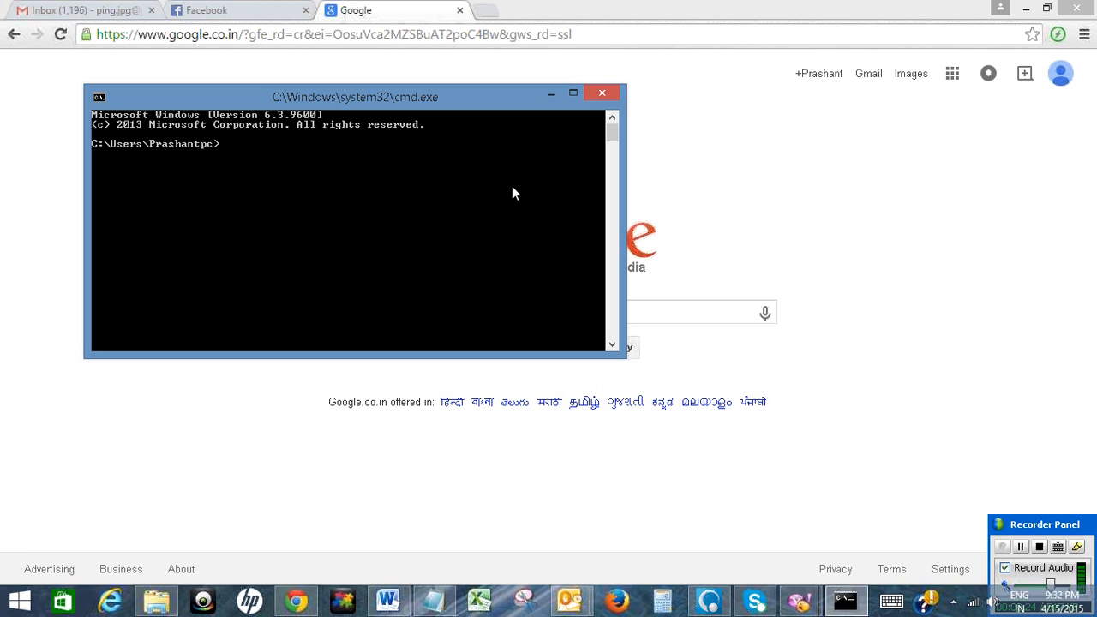
pyautogui.write('trace')
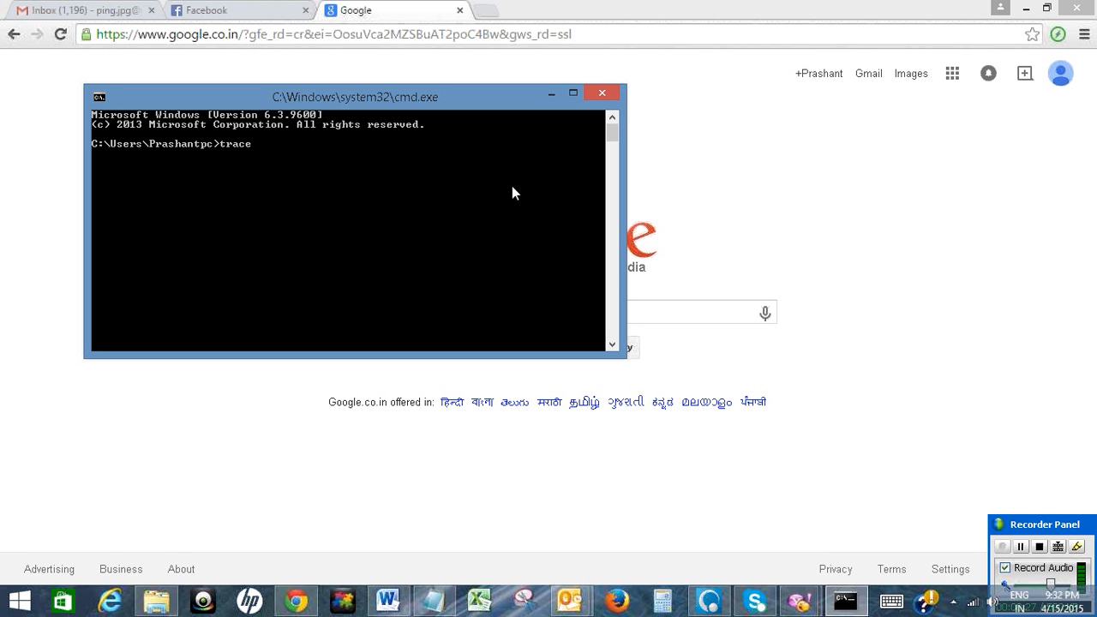
pyautogui.write('rt')
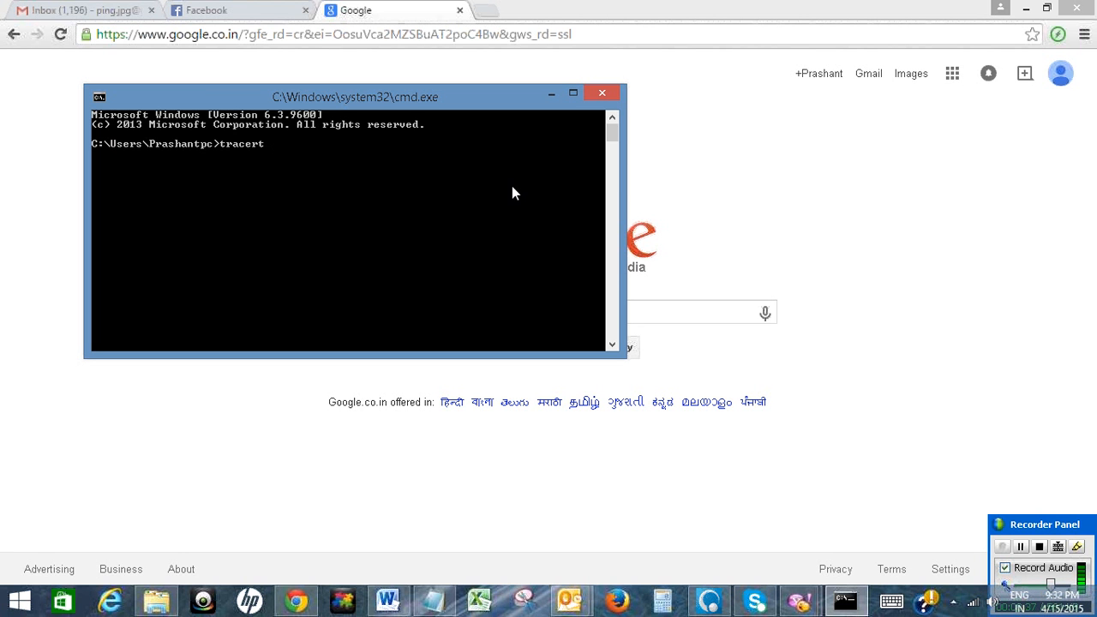
pyautogui.write('" "')
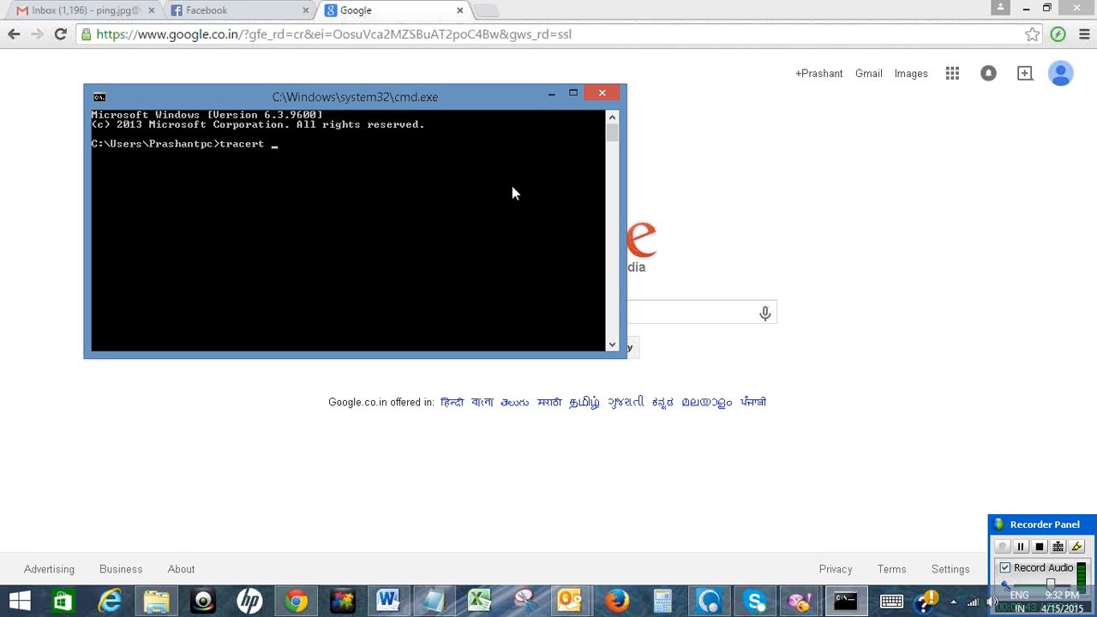
pyautogui.write('www')
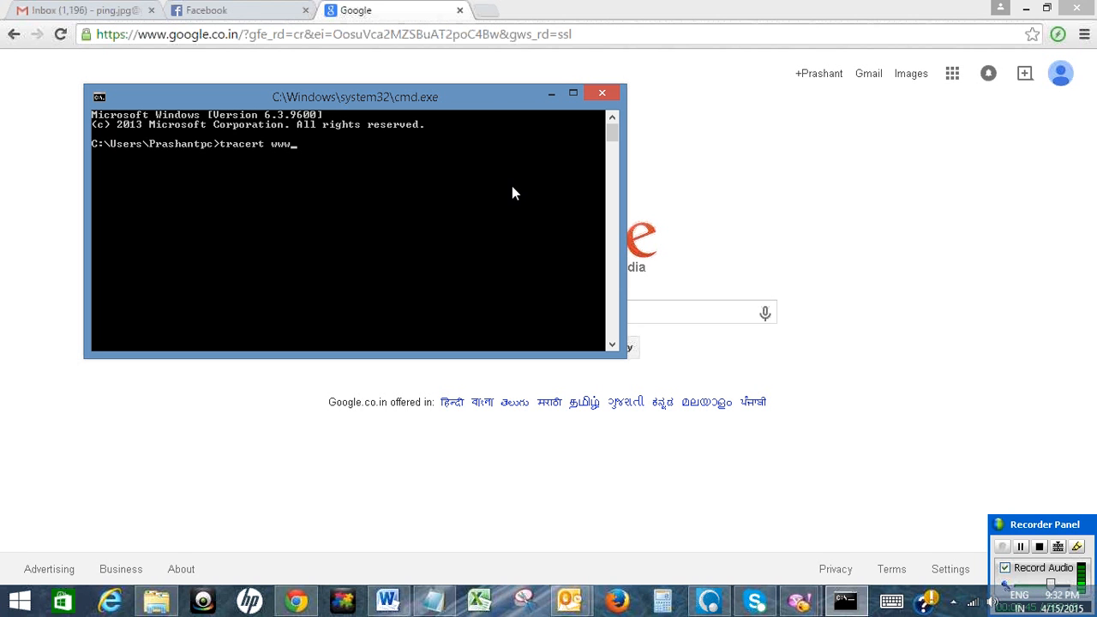
pyautogui.write('youtube.com')
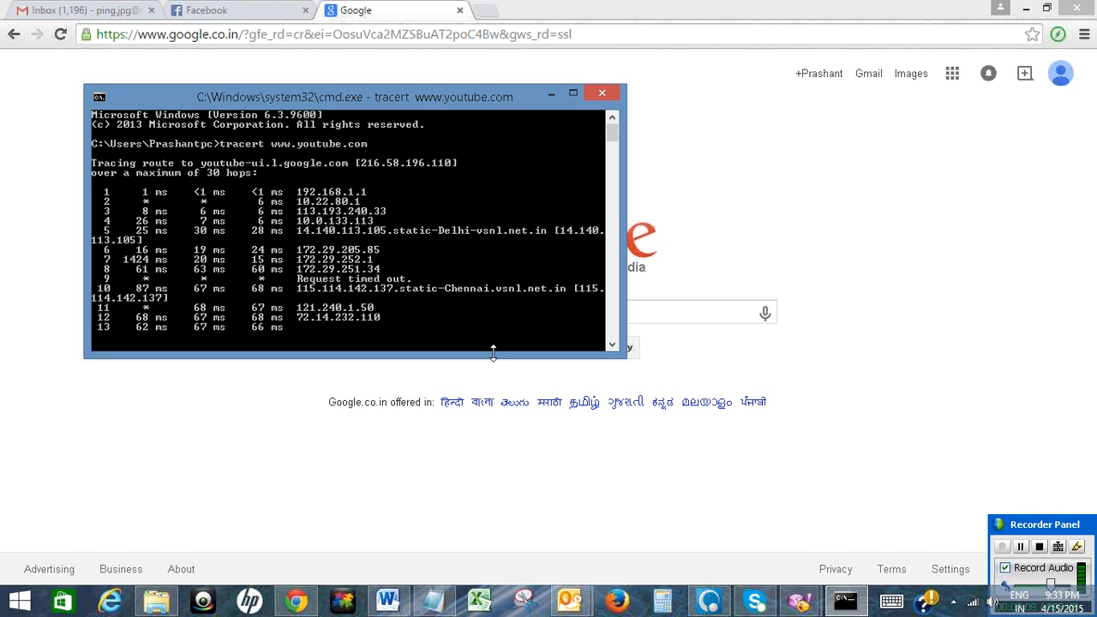
pyautogui.moveTo(682, 343)
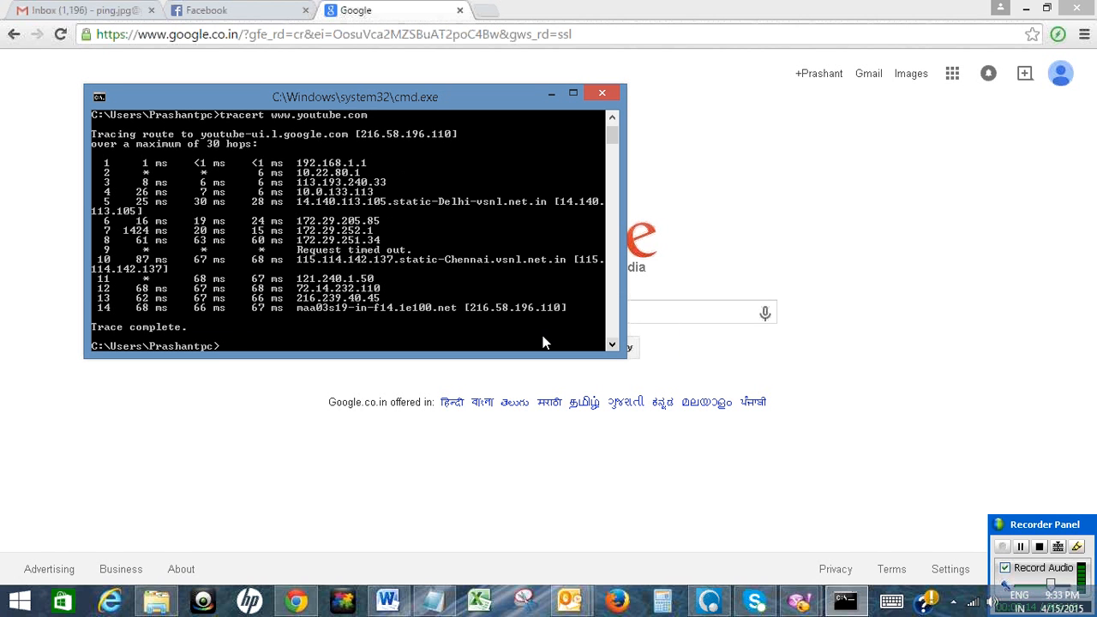
pyautogui.moveTo(476, 315)
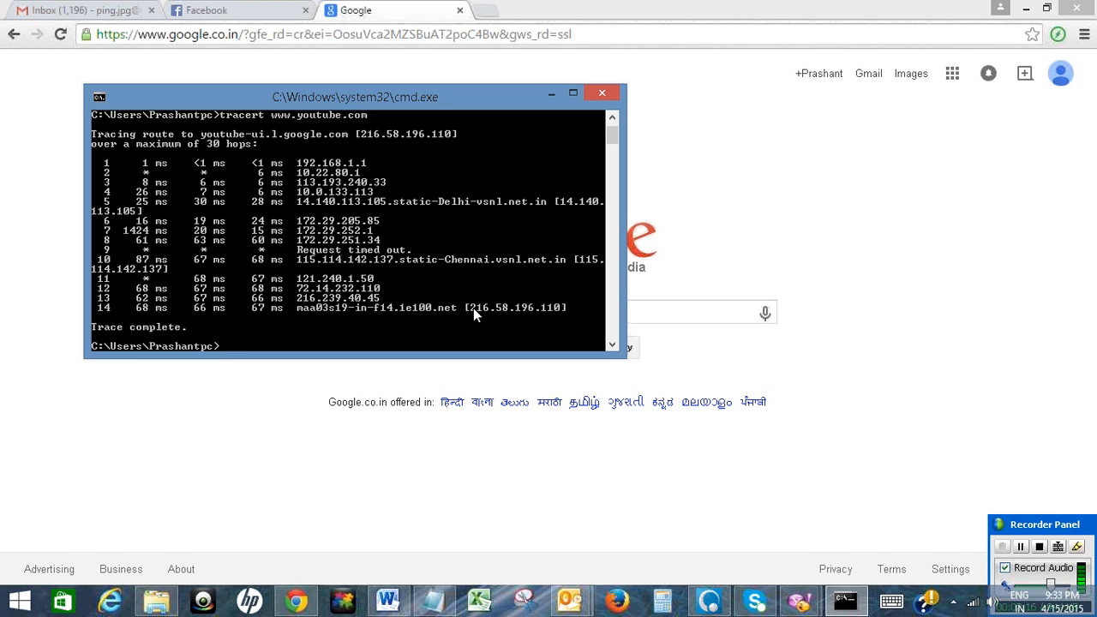
pyautogui.moveTo(495, 313)
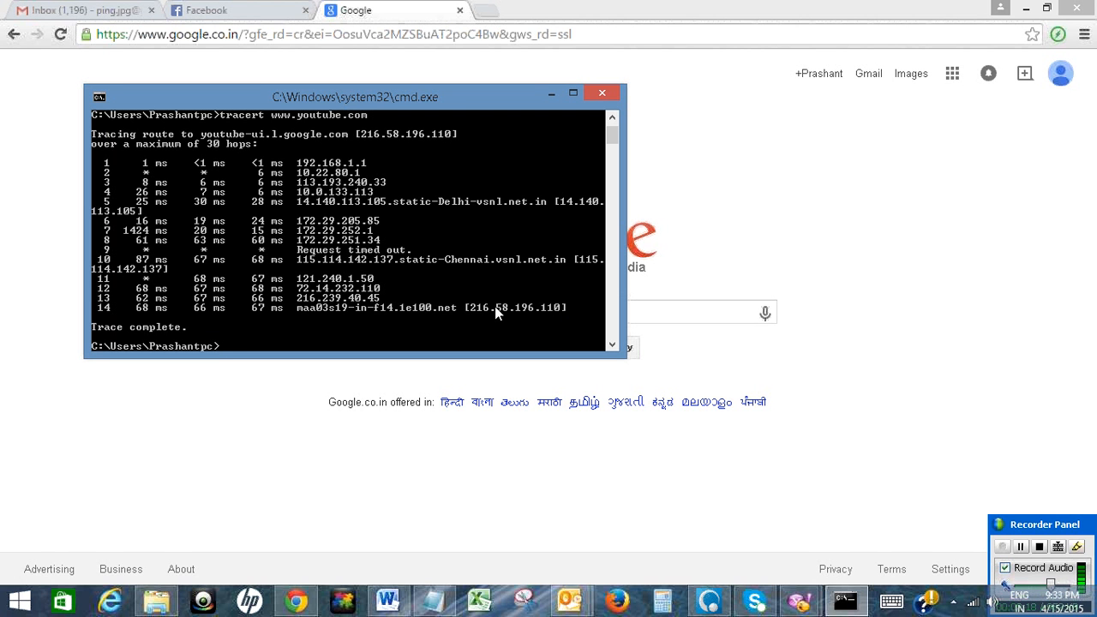
pyautogui.moveTo(470, 315)
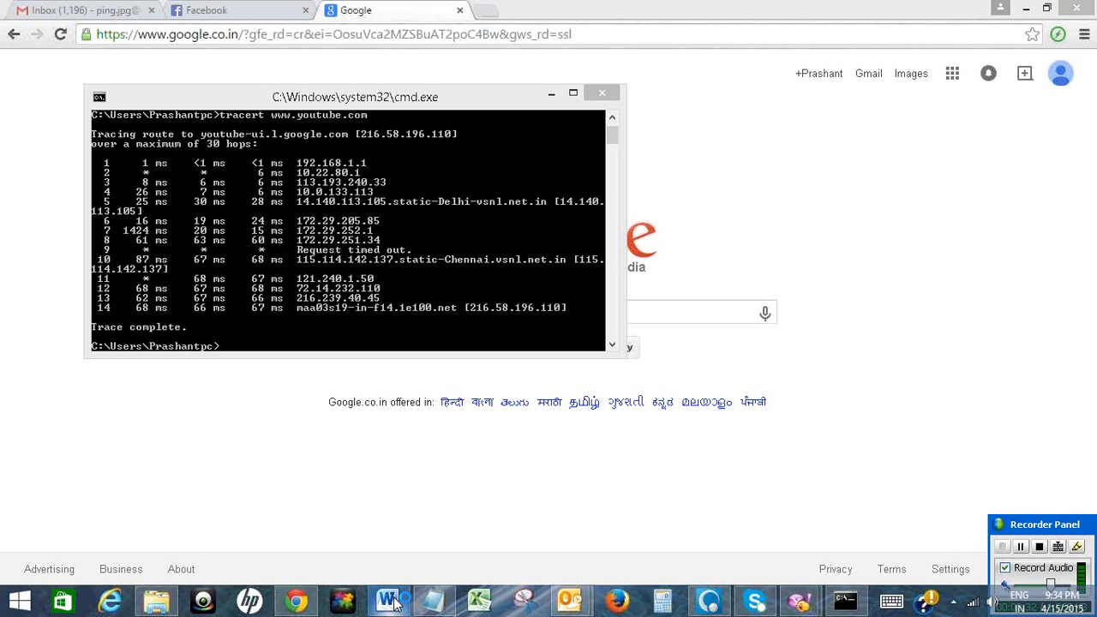
# Open Word, dismiss the activation notice, and type 216.58.196.110 on the blank page
pyautogui.click(388, 600)
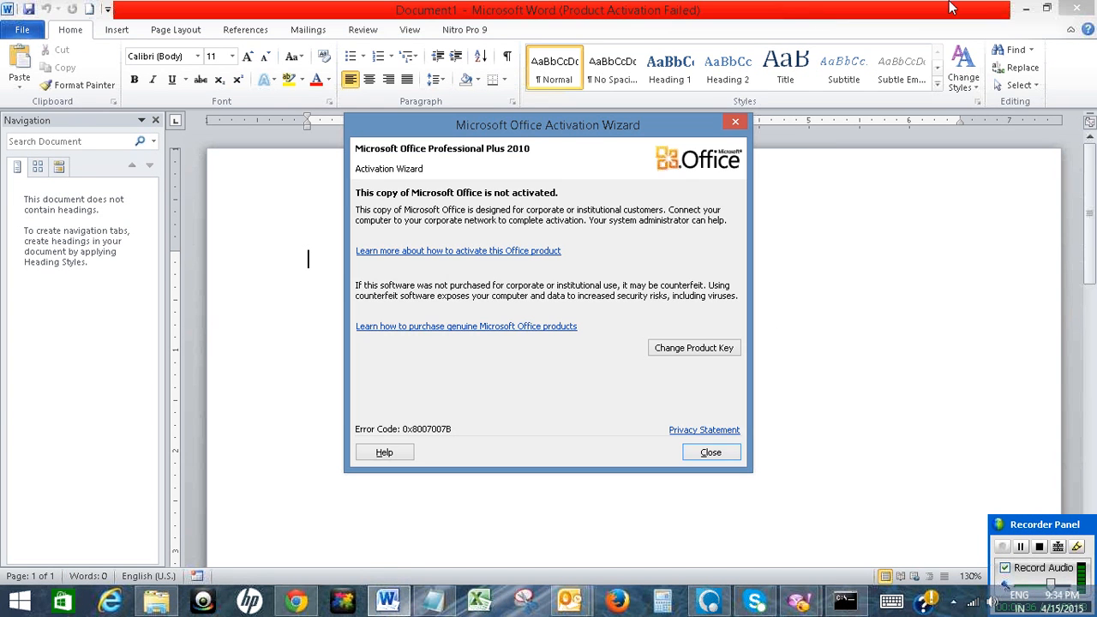
pyautogui.click(711, 452)
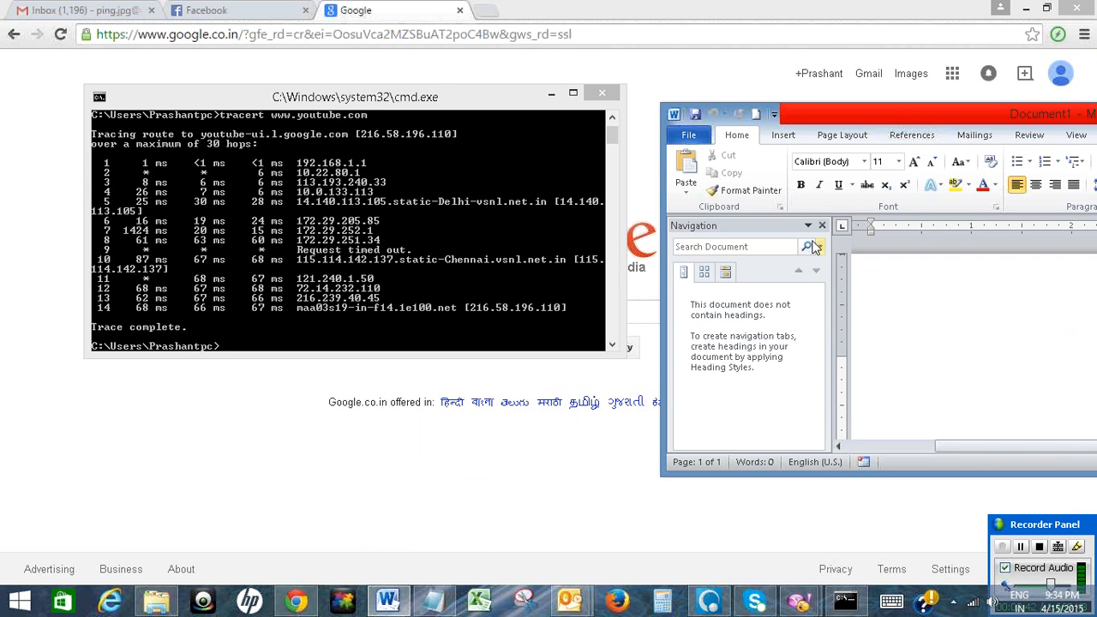
pyautogui.click(822, 226)
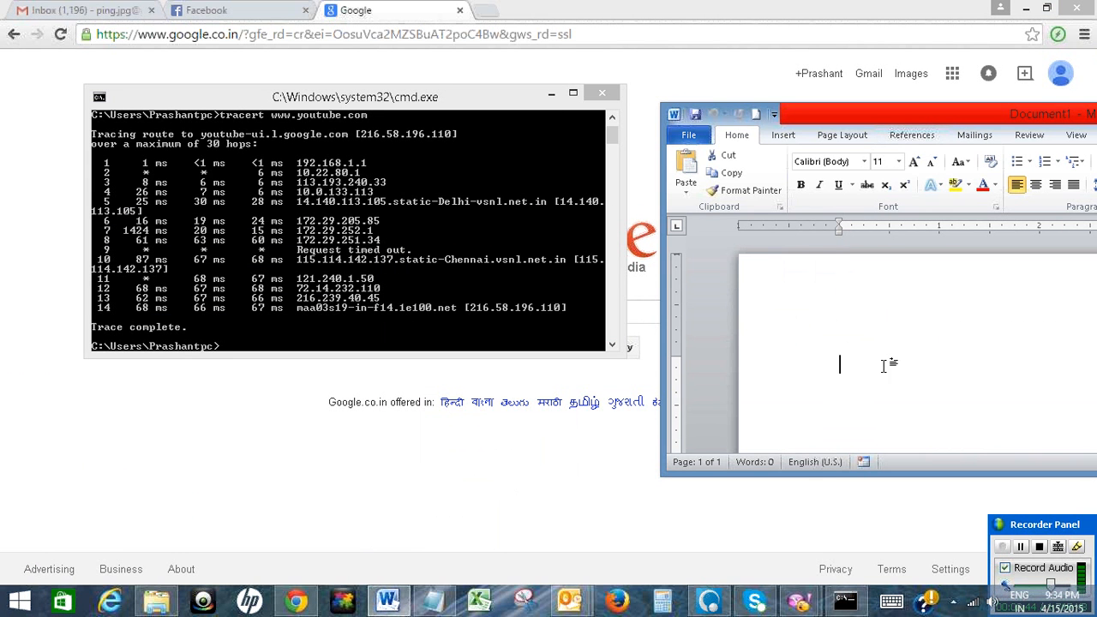
pyautogui.write('21')
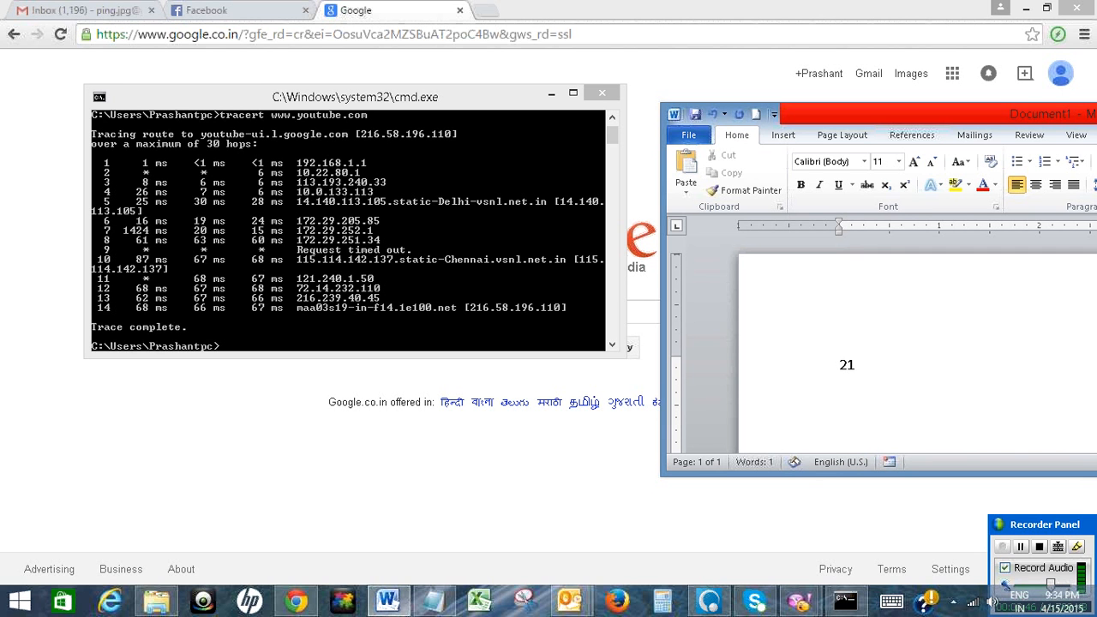
pyautogui.write('6')
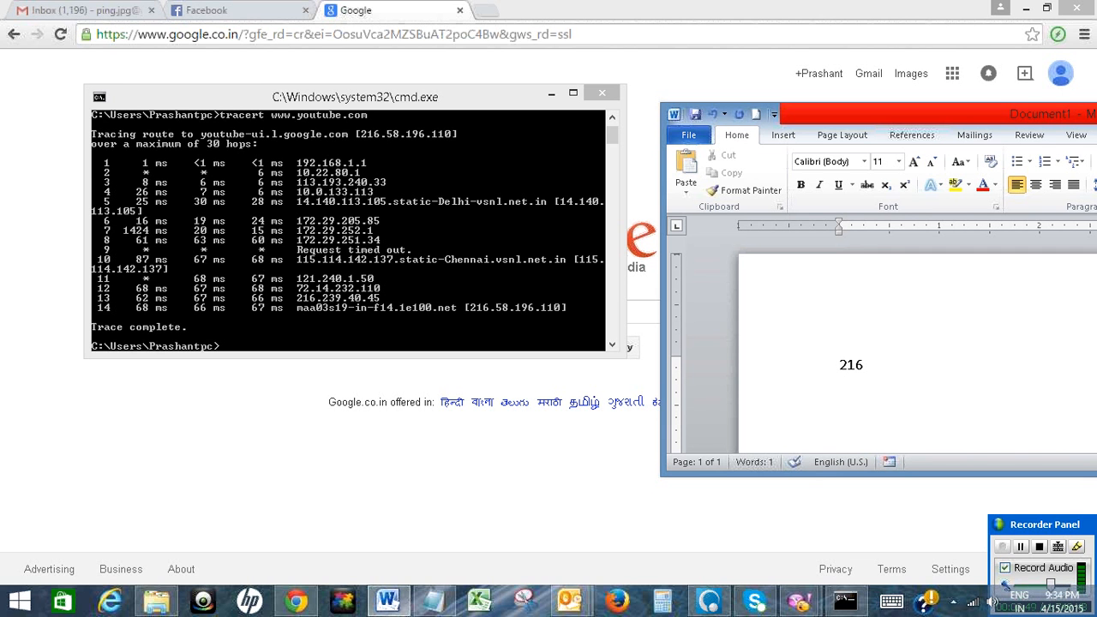
pyautogui.write('.58')
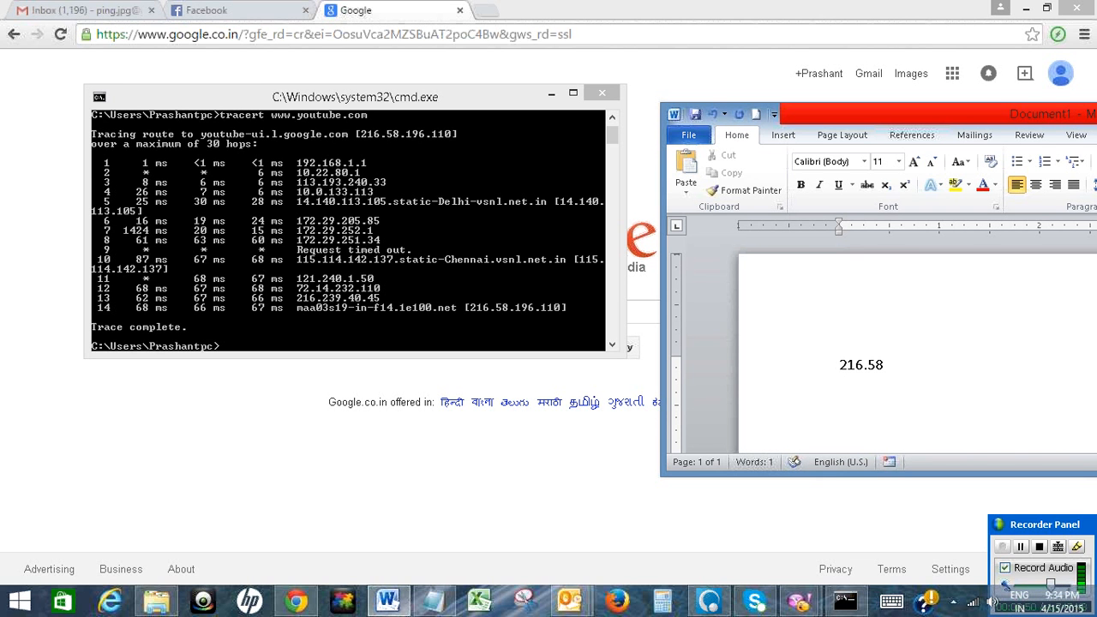
pyautogui.write('.')
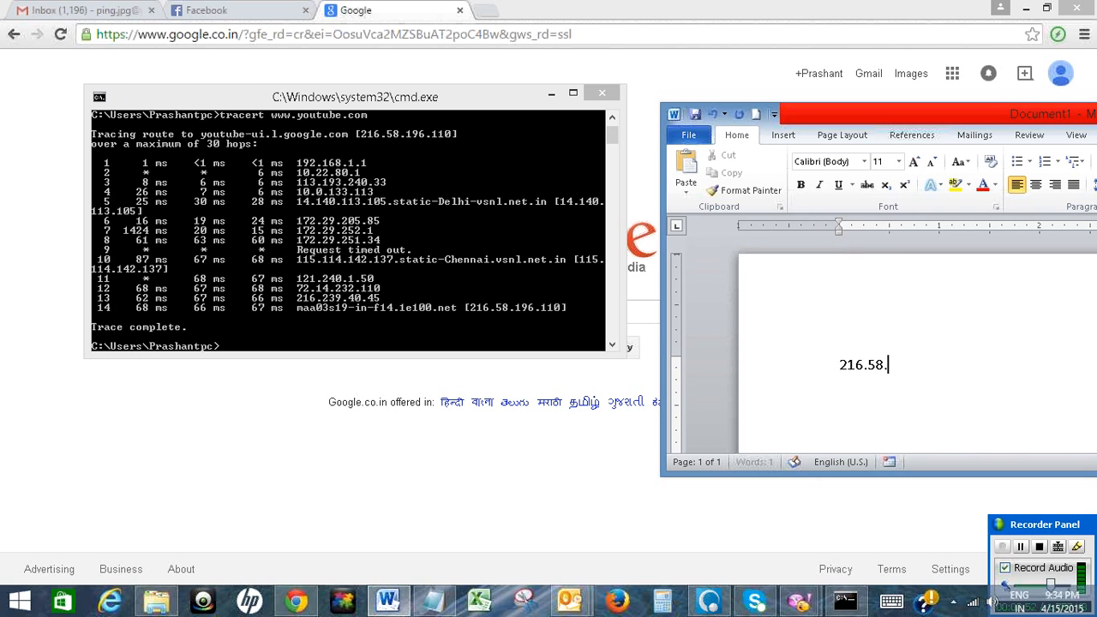
pyautogui.write('196')
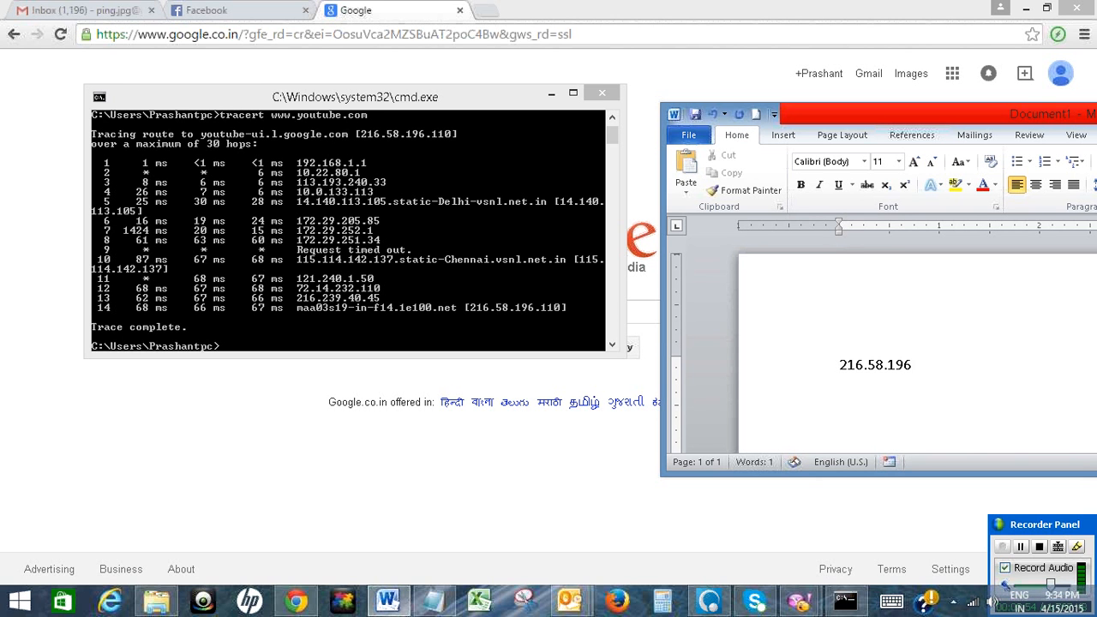
pyautogui.write('.11')
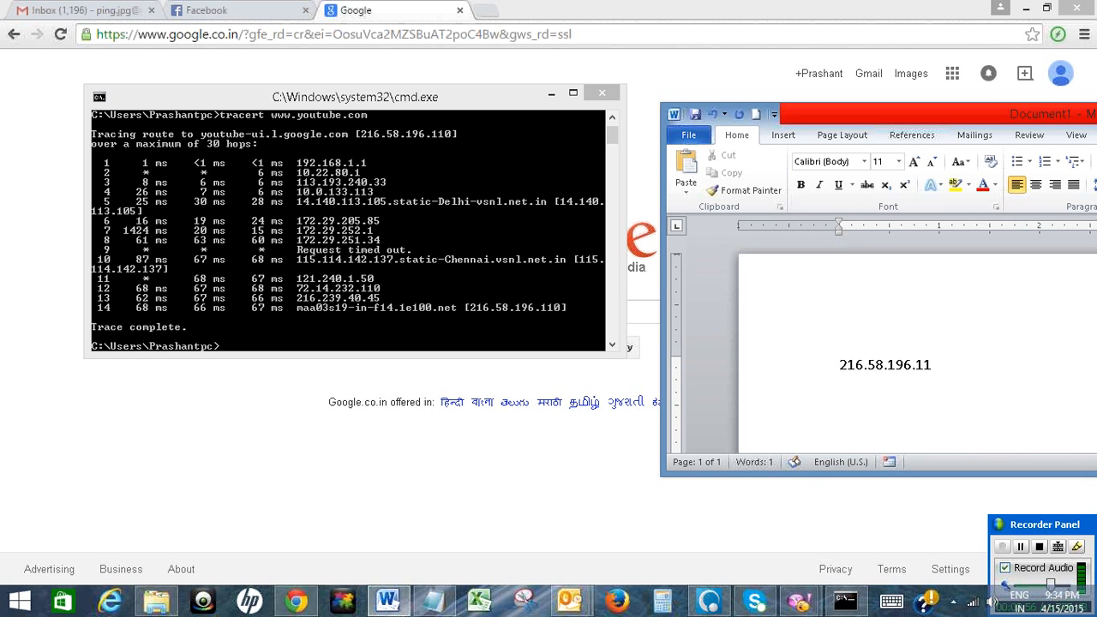
pyautogui.write('0')
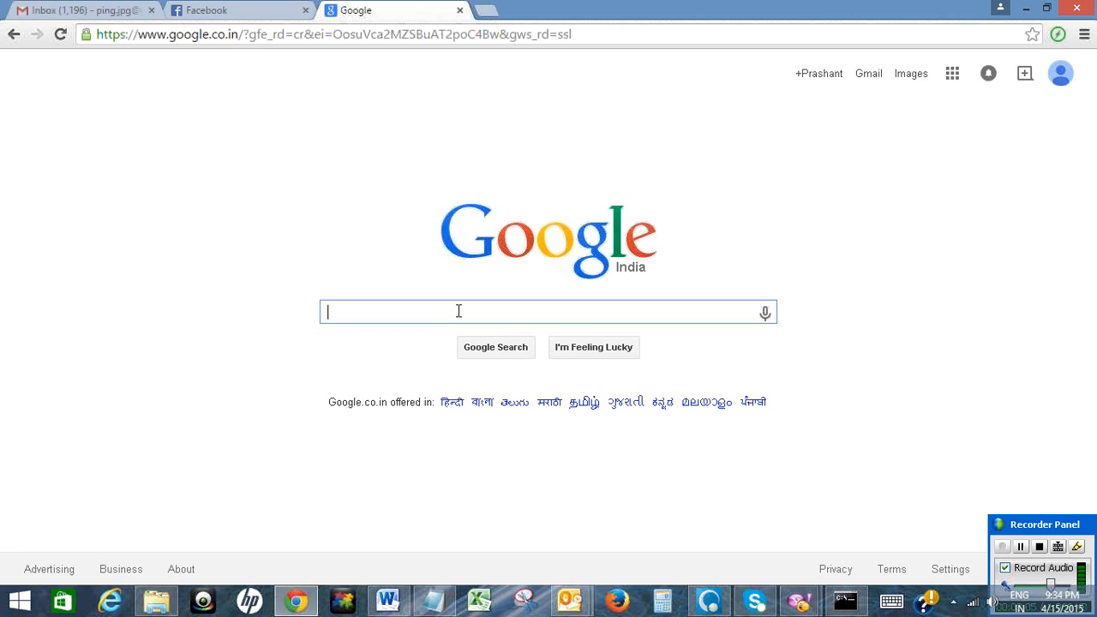
# Enter 'whatismyipaddress' in the Google search box
pyautogui.write('eh')
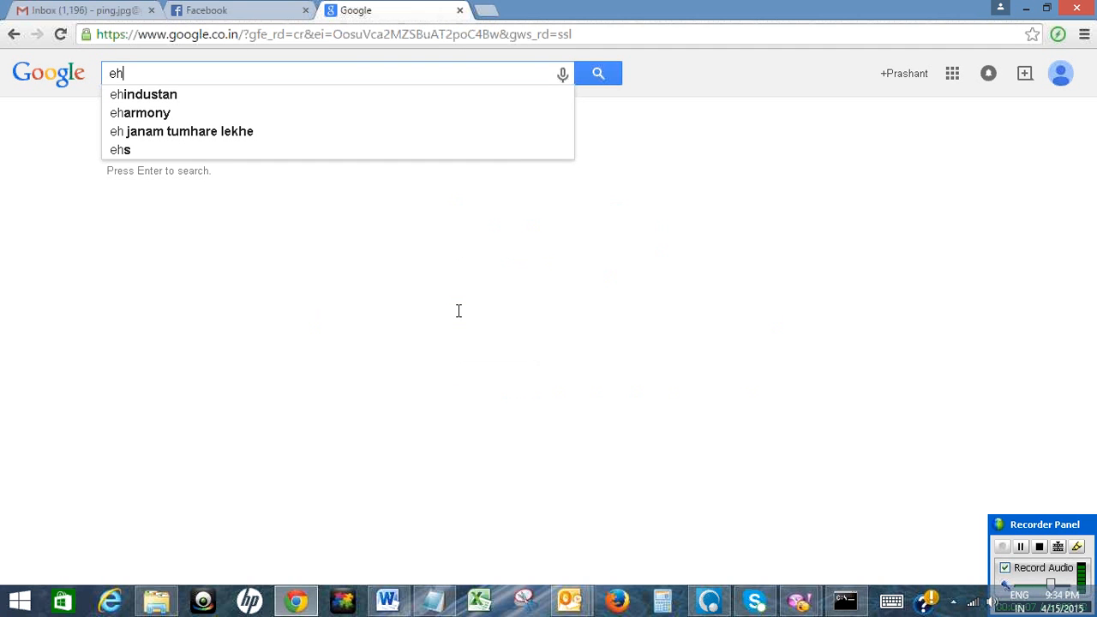
pyautogui.write('whatismyip')
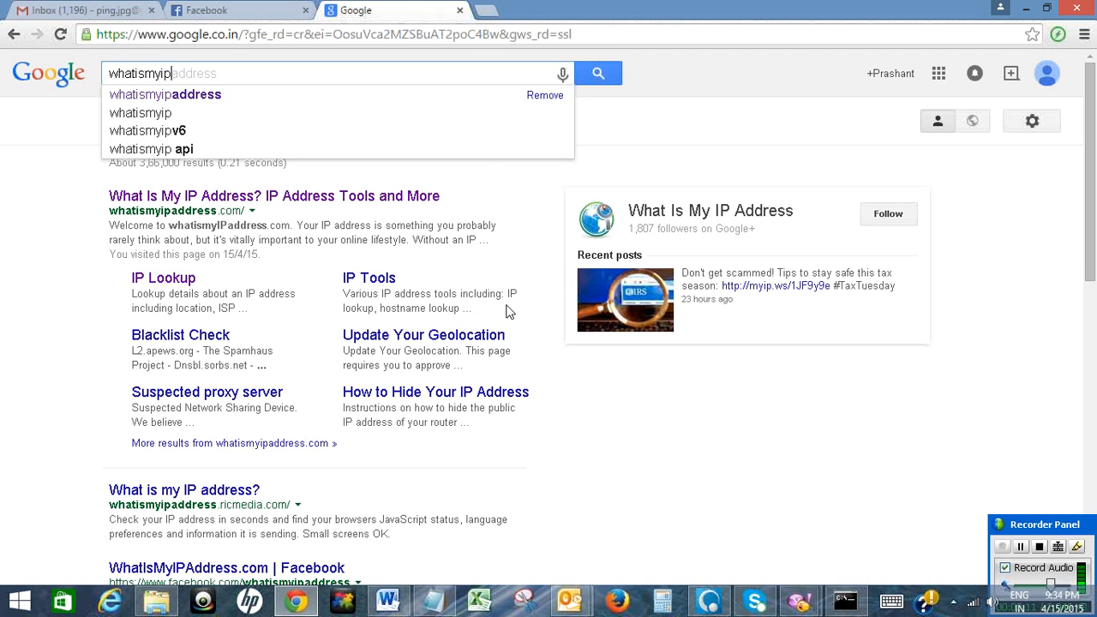
pyautogui.moveTo(244, 204)
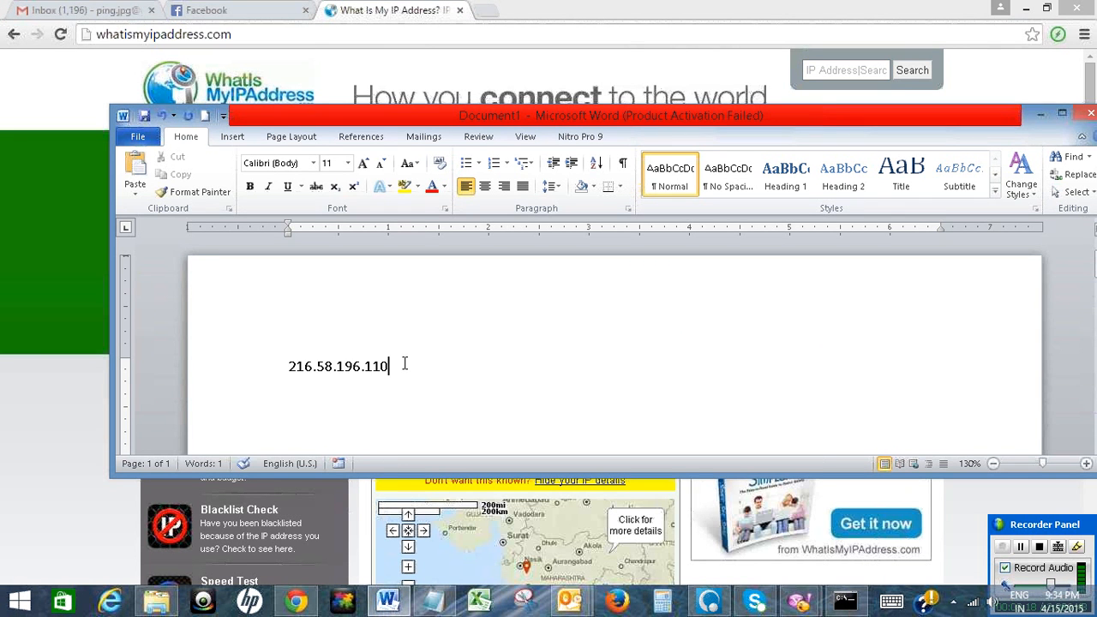
# Search whatismyipaddress.com for the IP 216.58.196.110
pyautogui.rightClick(338, 366)
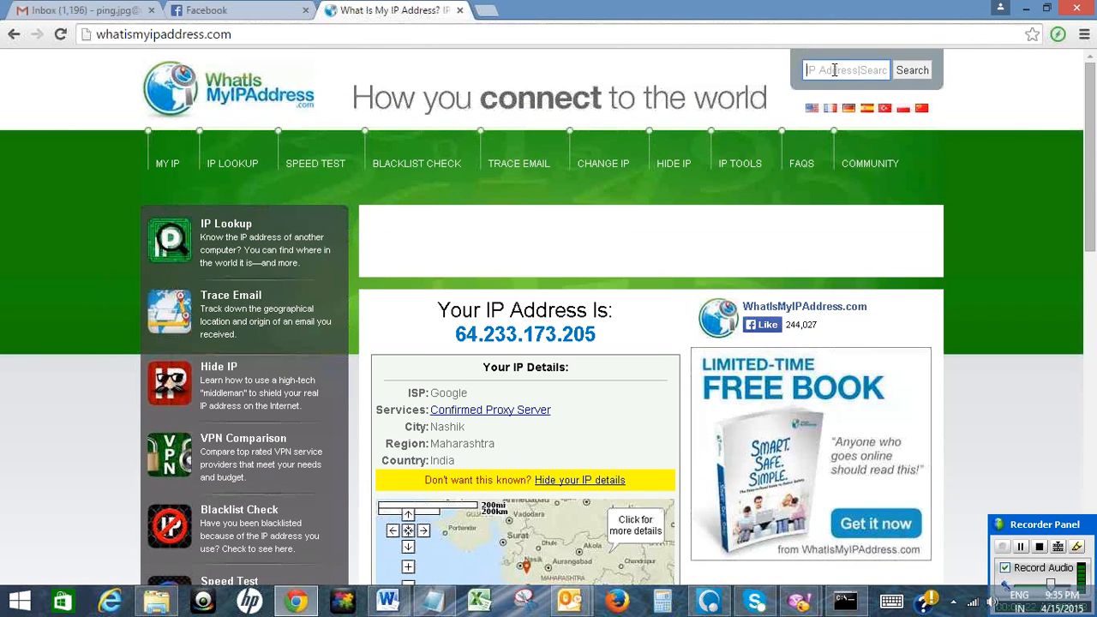
pyautogui.write('216.58.196.110')
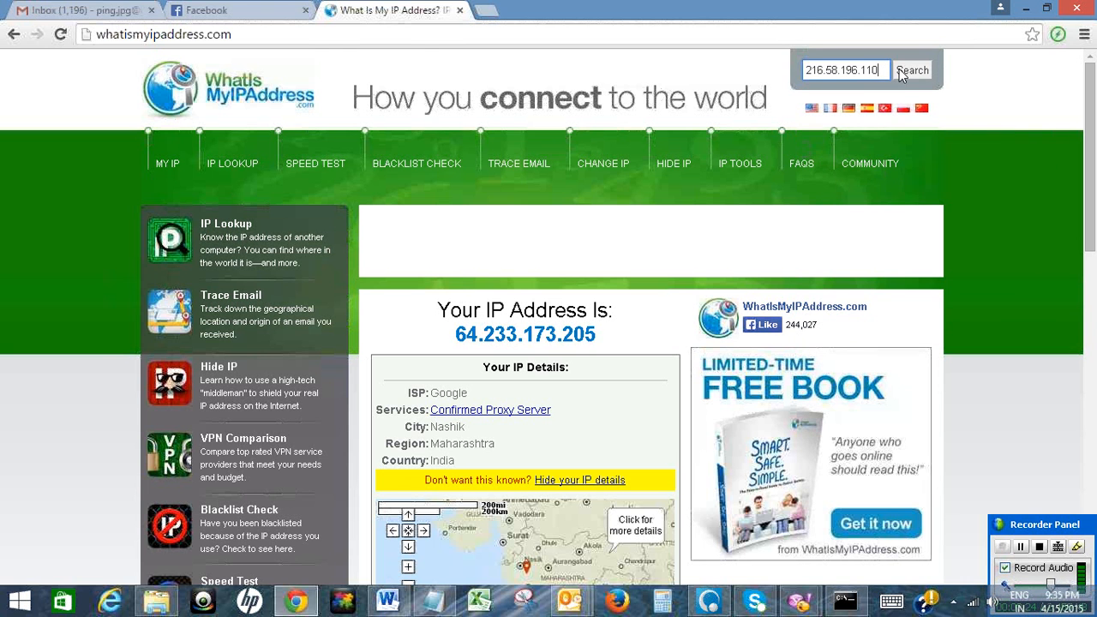
pyautogui.click(912, 70)
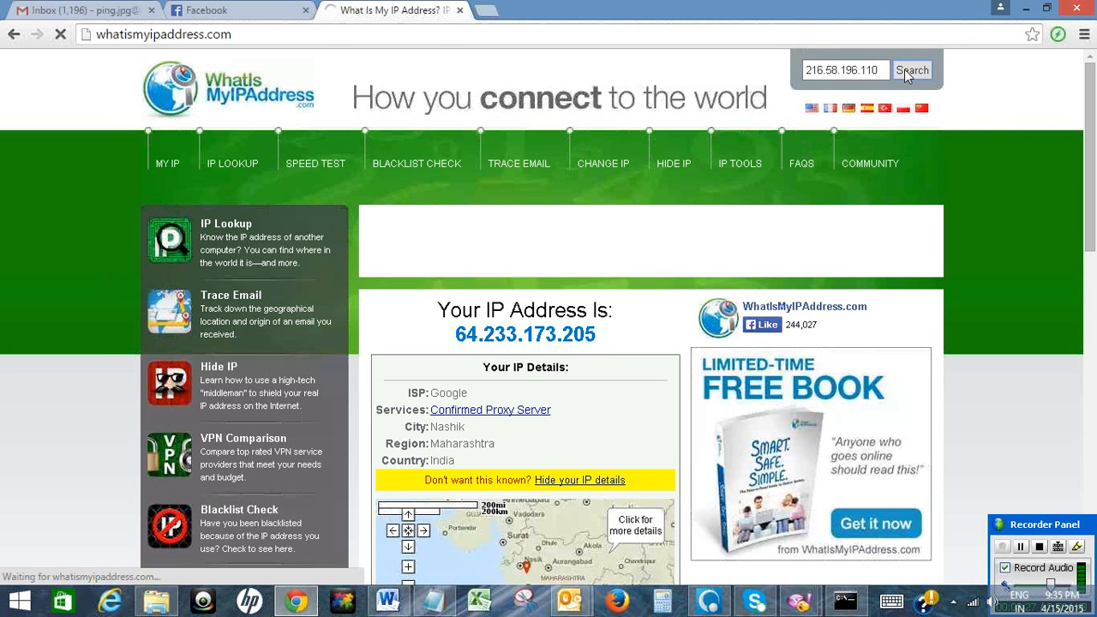
pyautogui.click(912, 69)
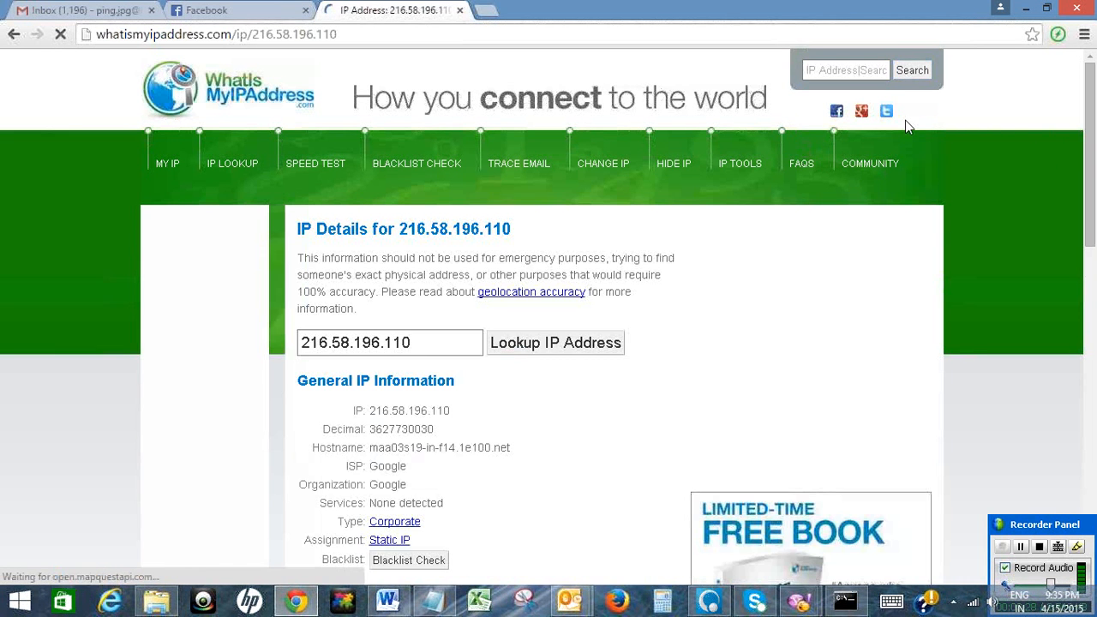
# Scroll to the Geolocation Map showing Mountain View, California
pyautogui.scroll(-3)
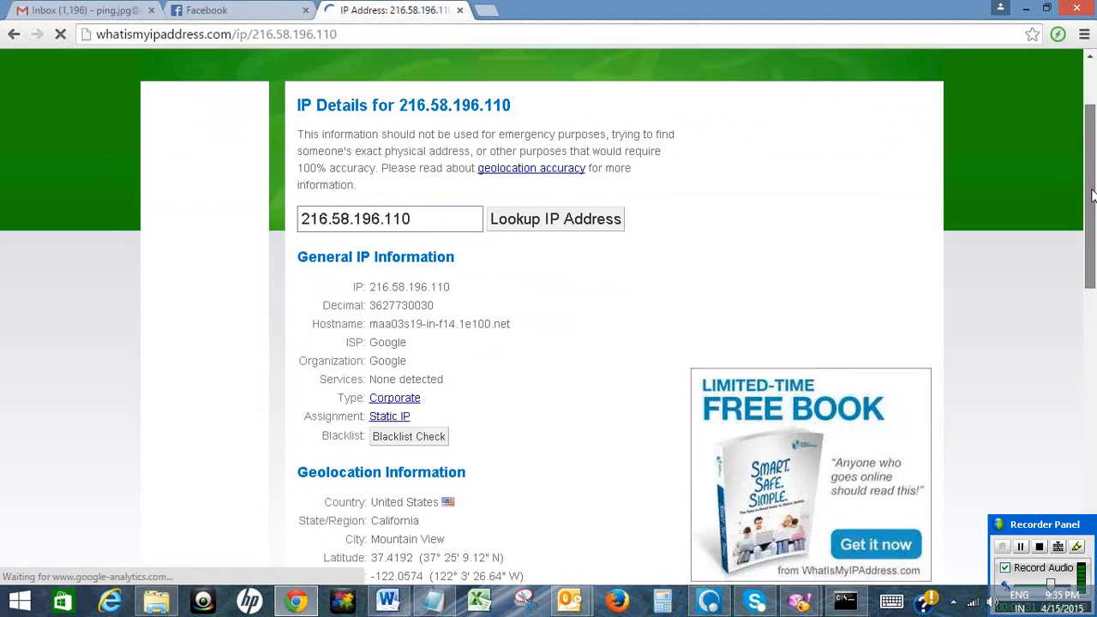
pyautogui.scroll(-3)
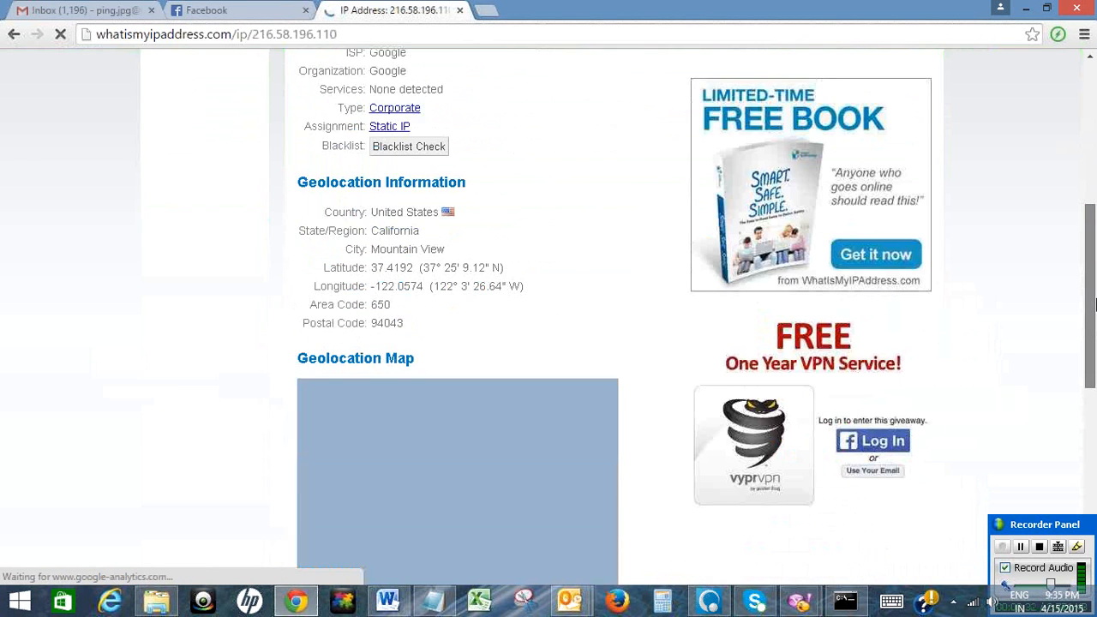
pyautogui.scroll(-3)
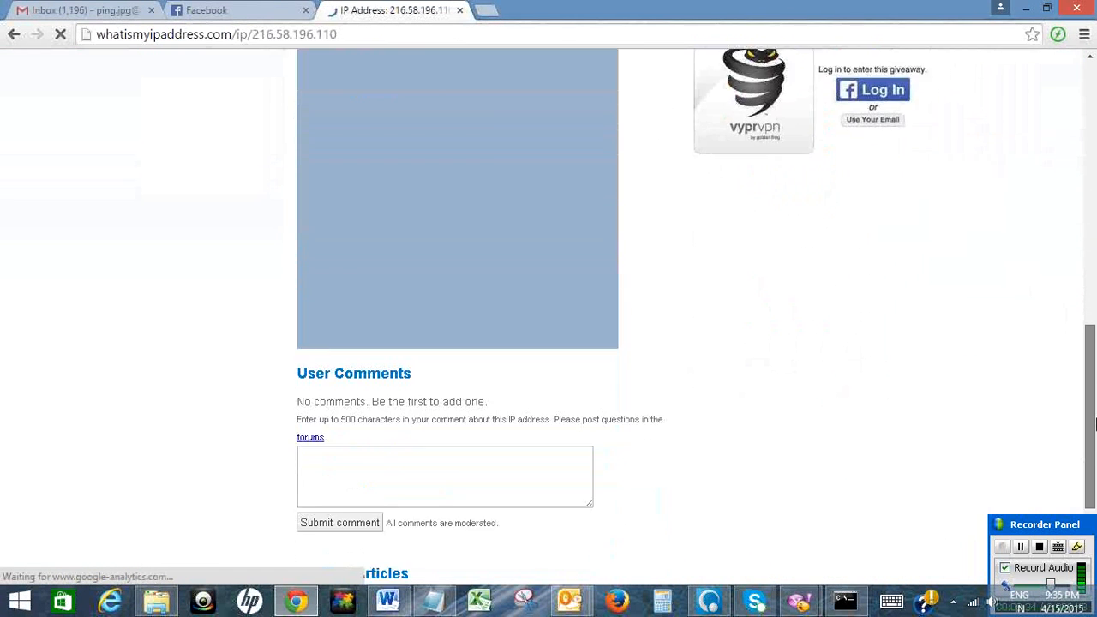
pyautogui.scroll(3)
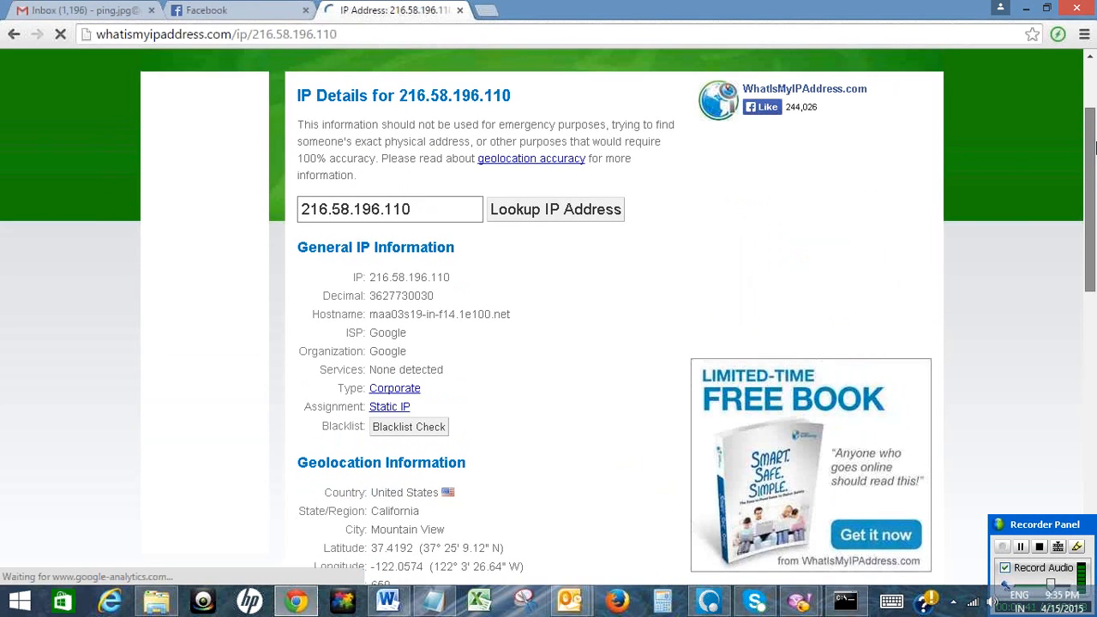
pyautogui.scroll(-3)
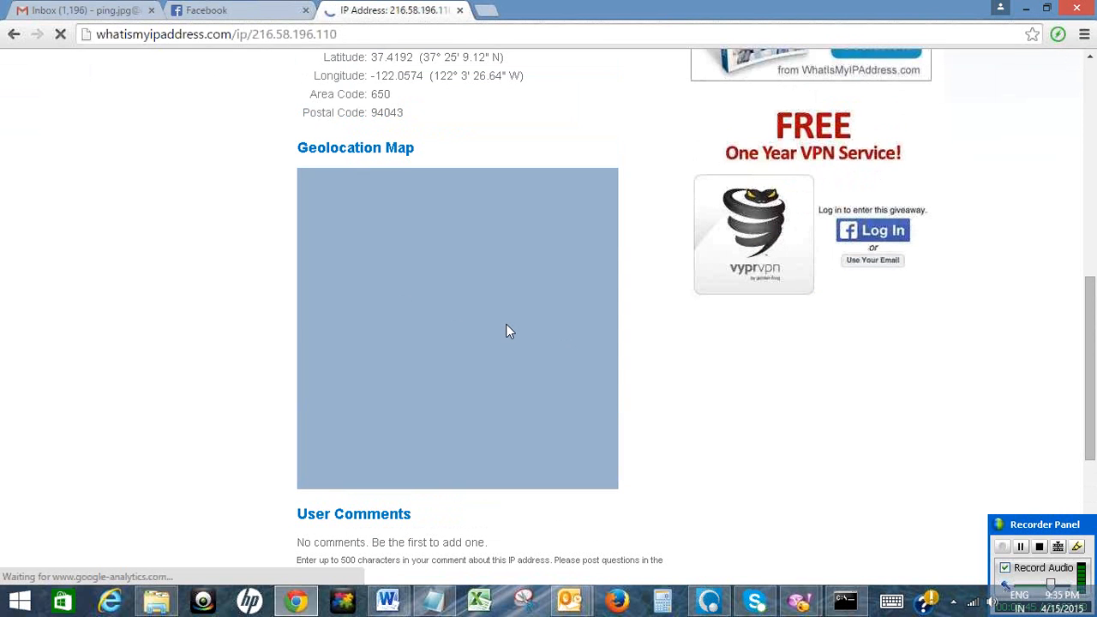
pyautogui.moveTo(529, 300)
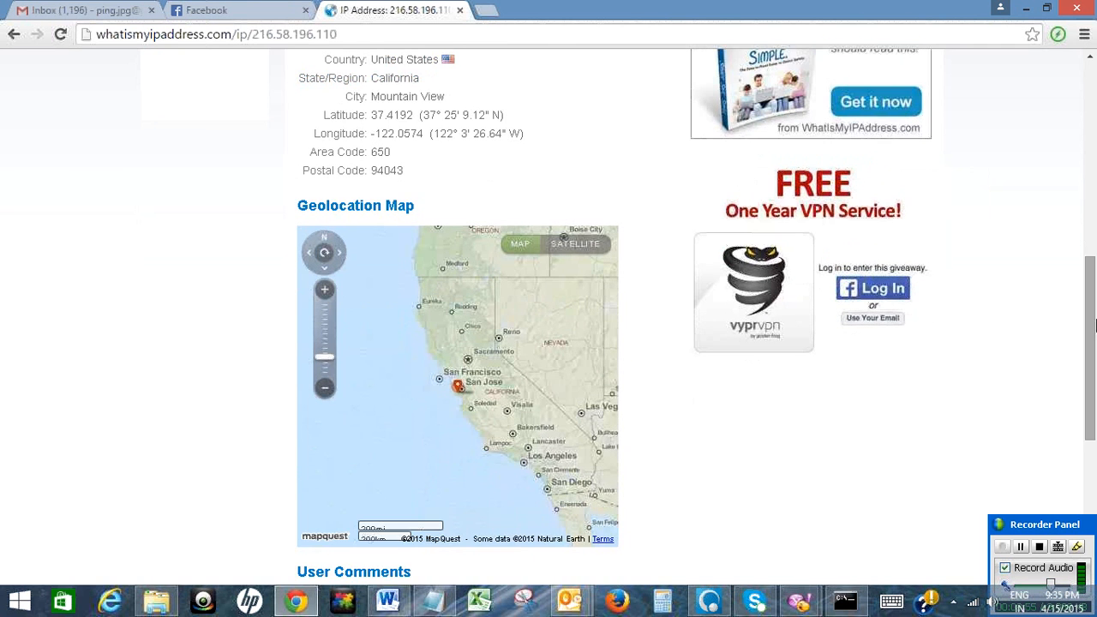
pyautogui.scroll(3)
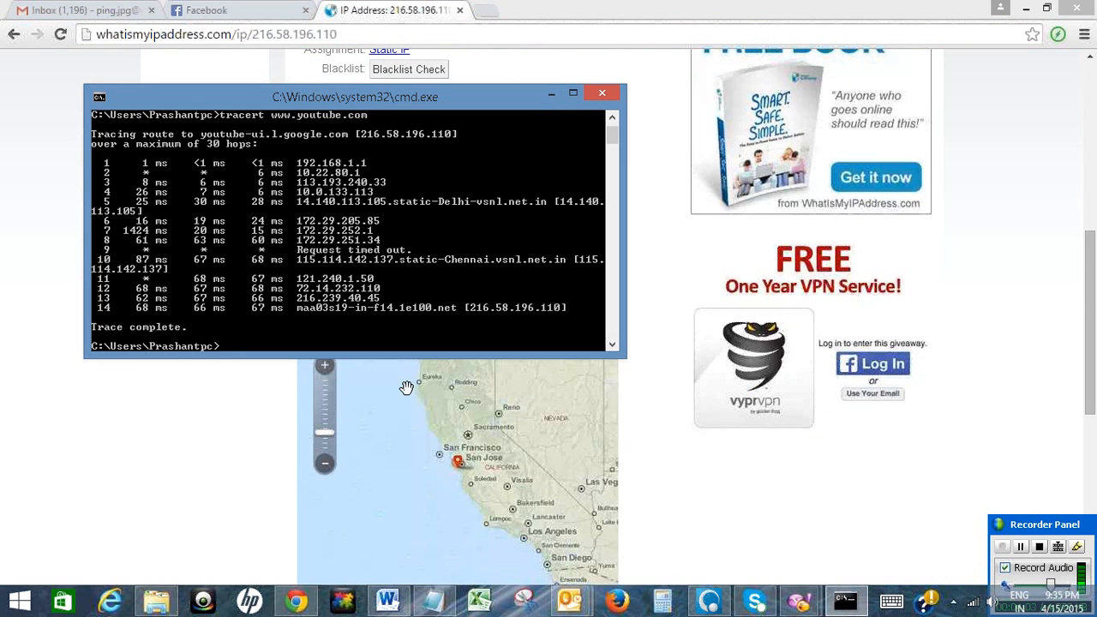
pyautogui.write('tracert')
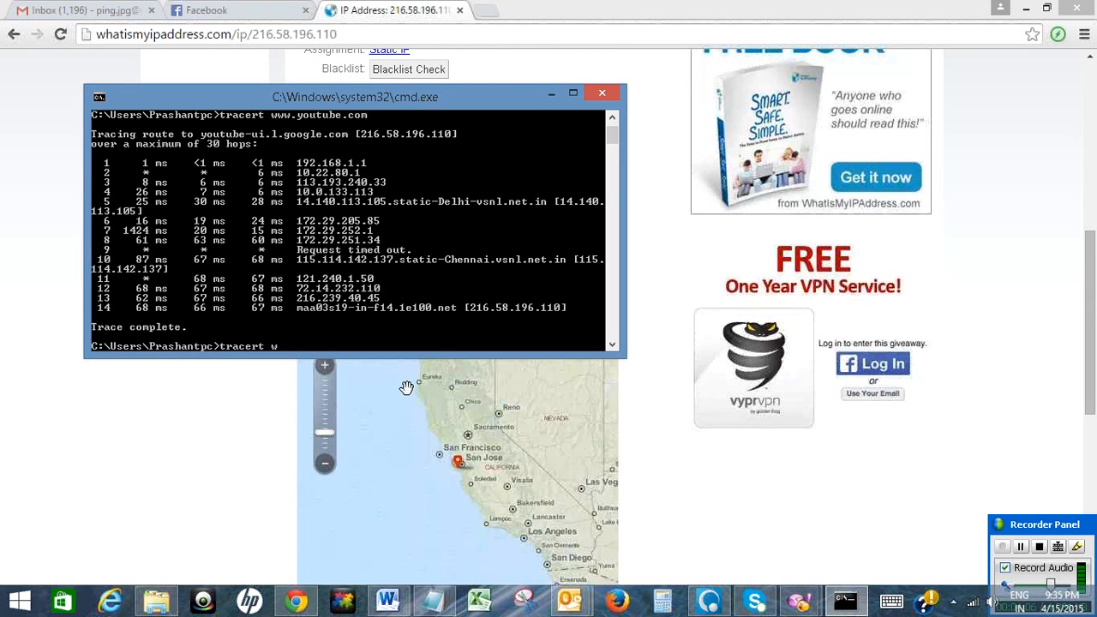
pyautogui.write('ww.moneycontrol.com')
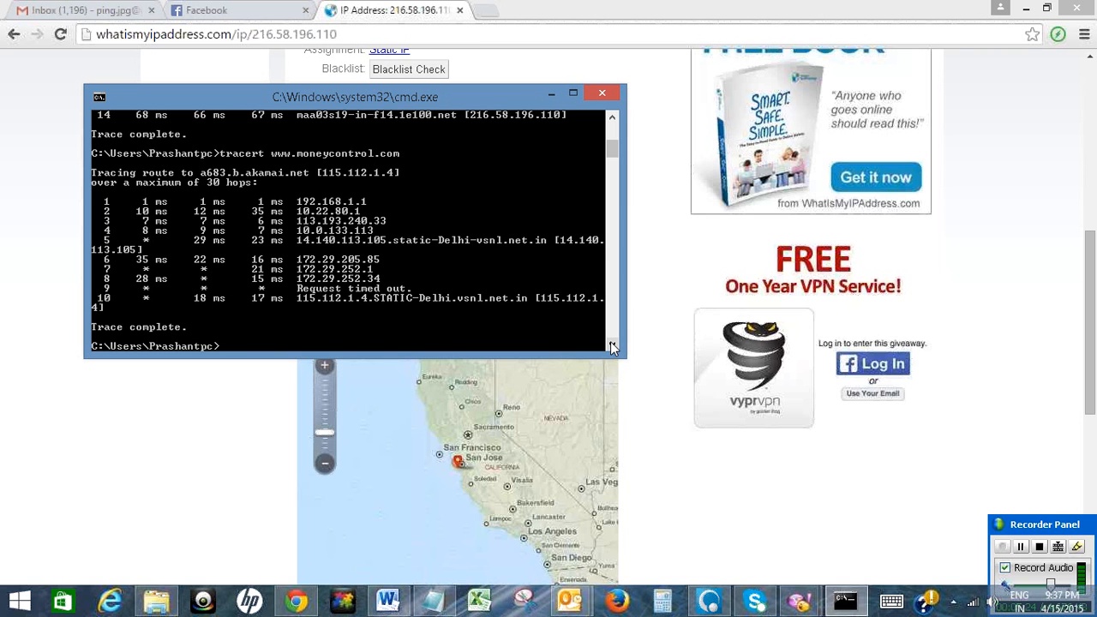
pyautogui.moveTo(540, 306)
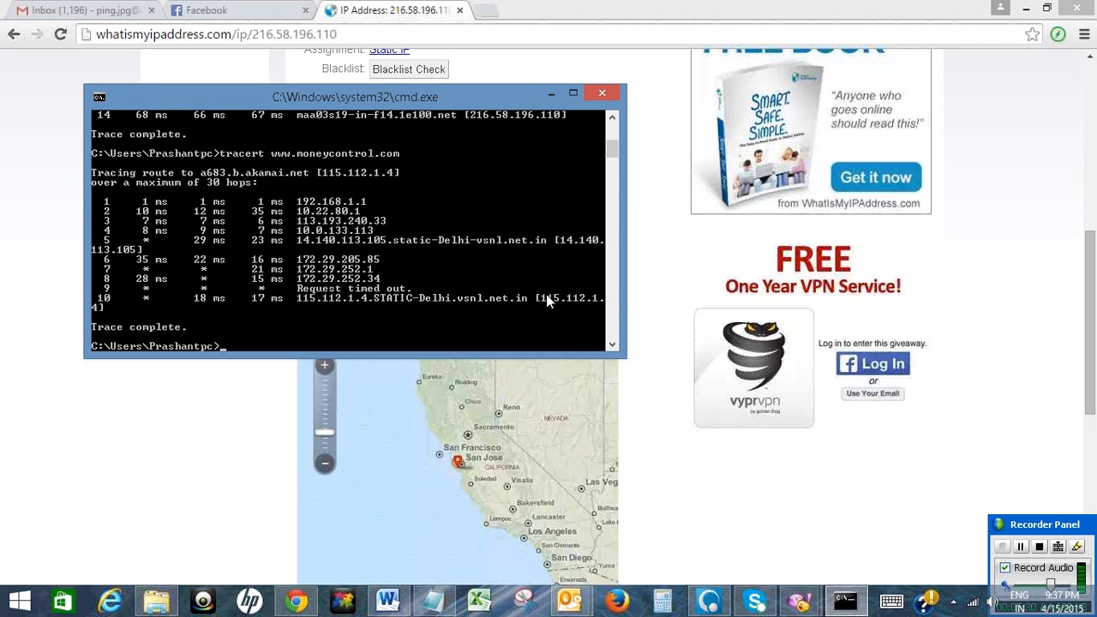
pyautogui.moveTo(572, 304)
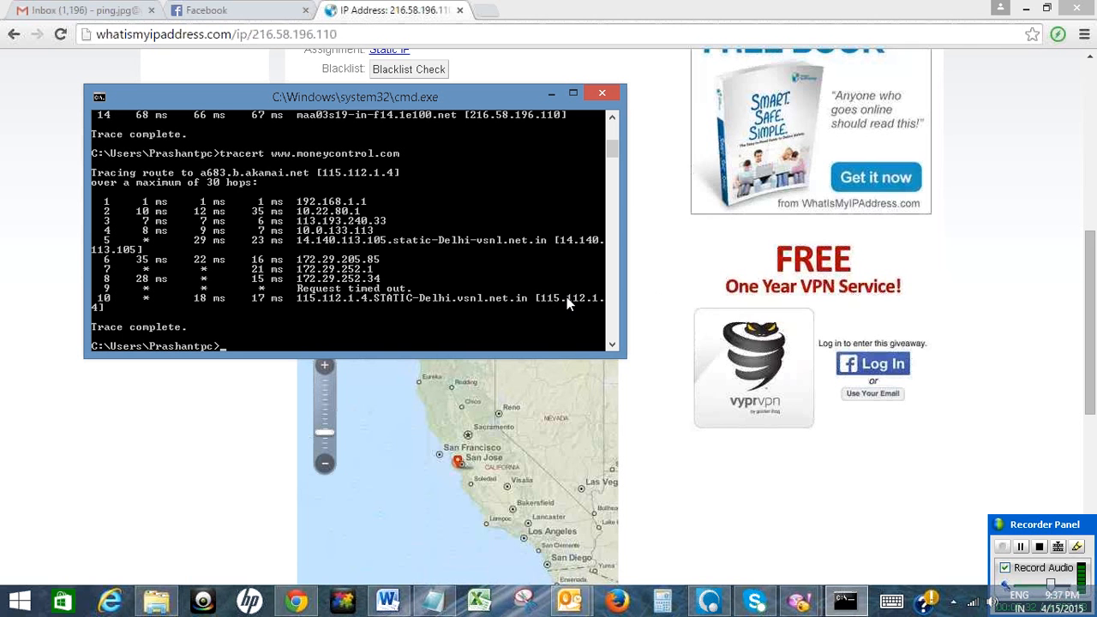
pyautogui.moveTo(603, 306)
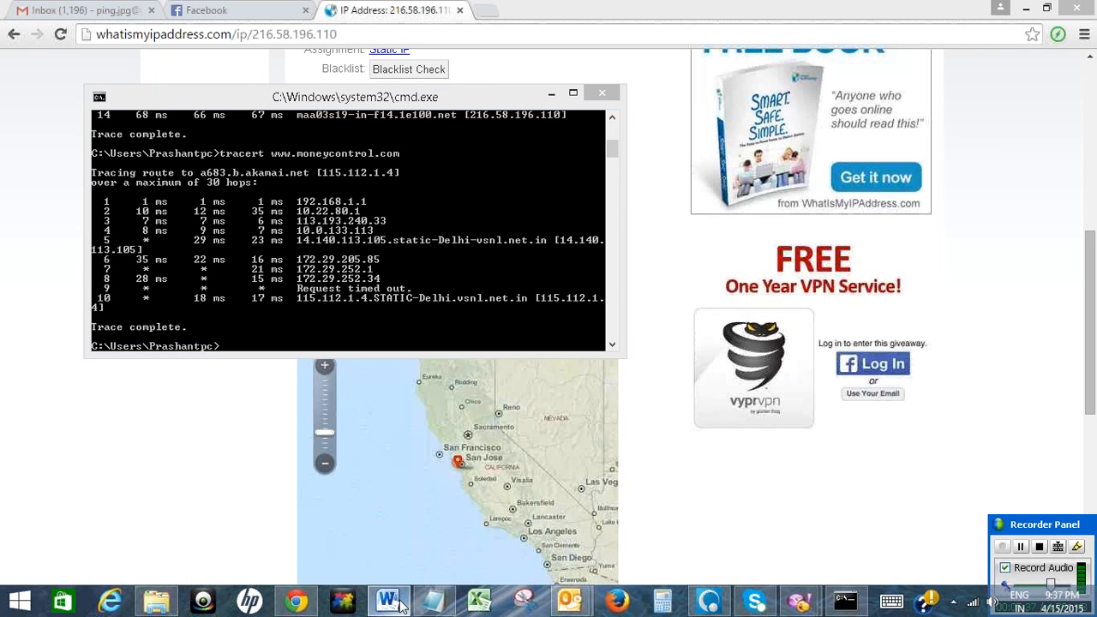
# Add 115.112.1.4 below 216.58.196.110 in Word, then return to Chrome
pyautogui.click(388, 599)
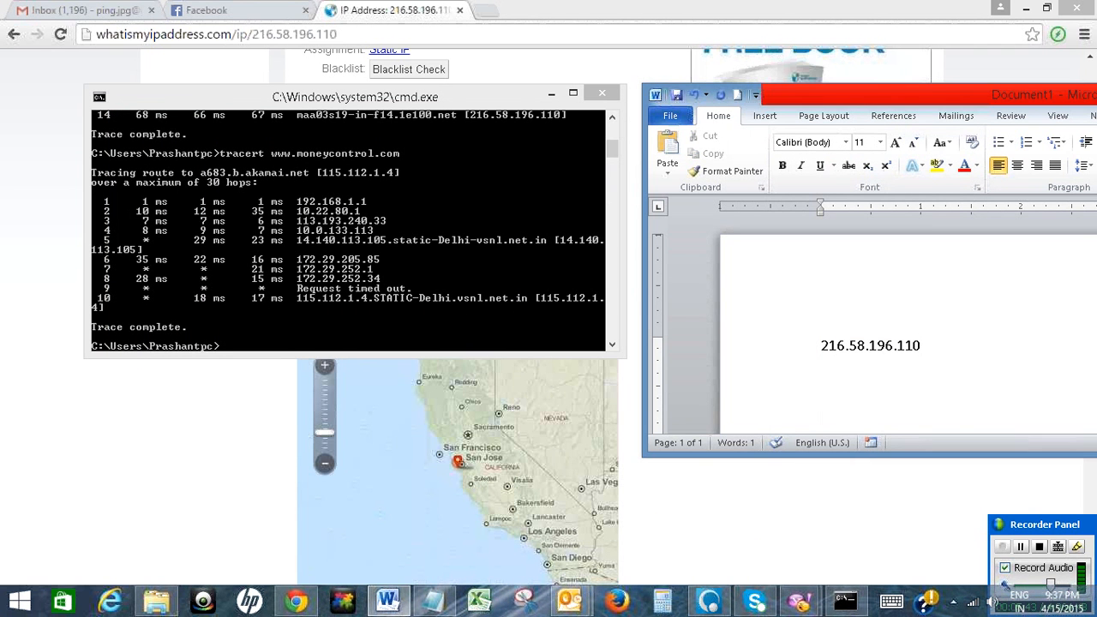
pyautogui.write('115.')
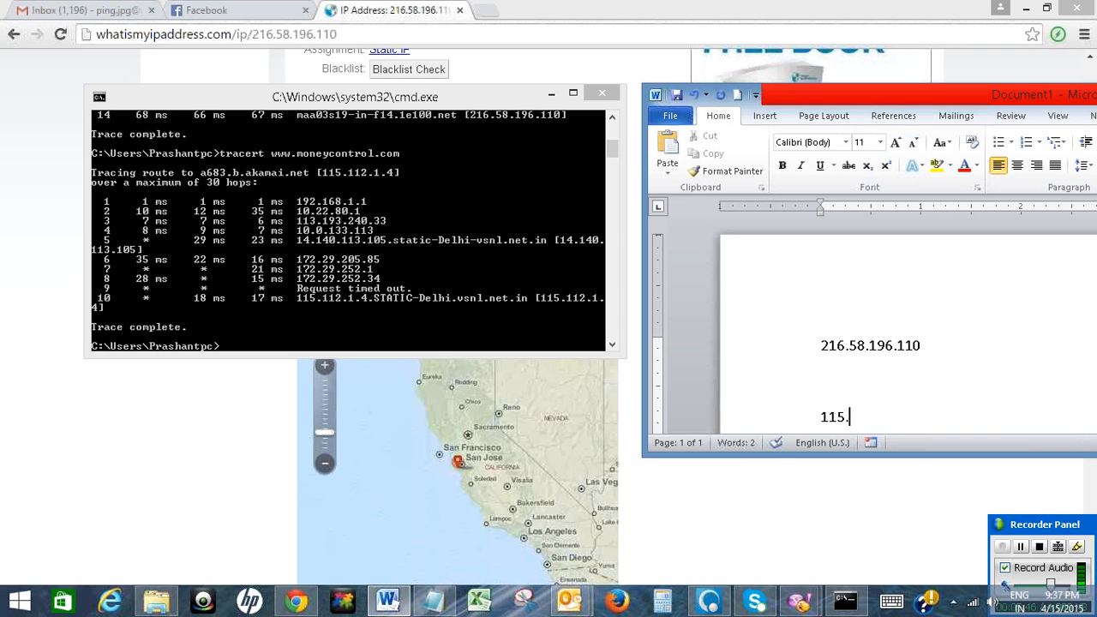
pyautogui.write('112.')
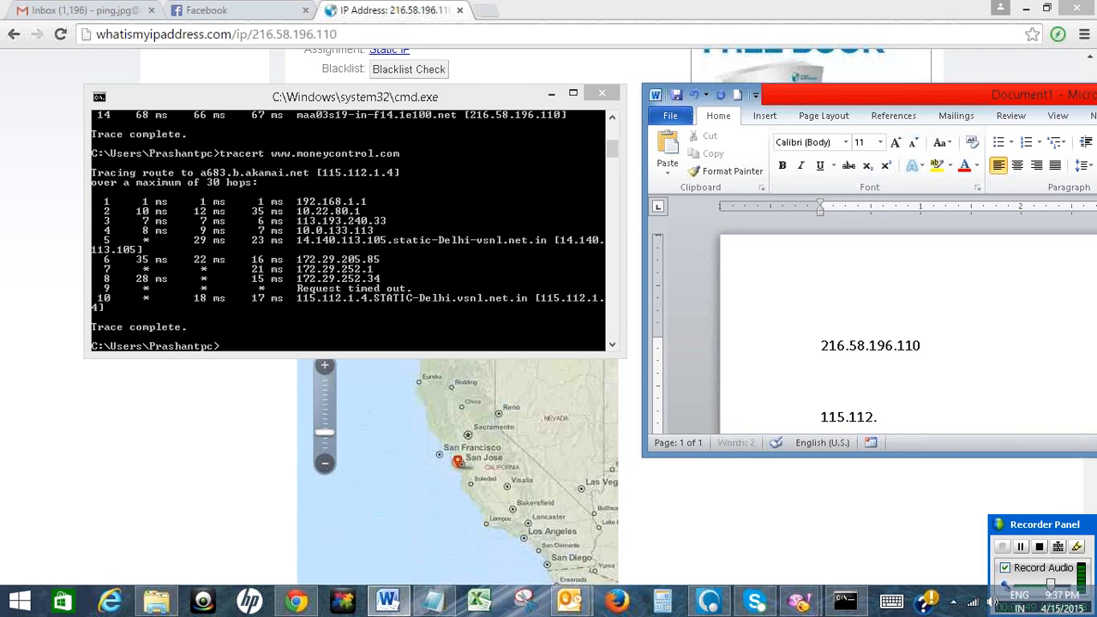
pyautogui.write('1')
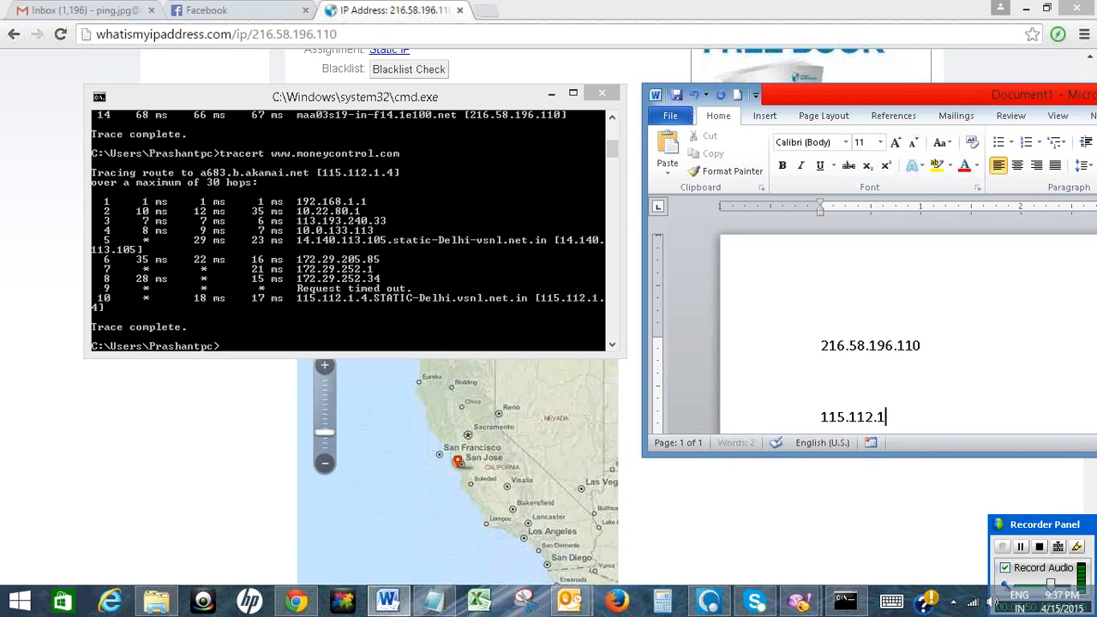
pyautogui.write('4')
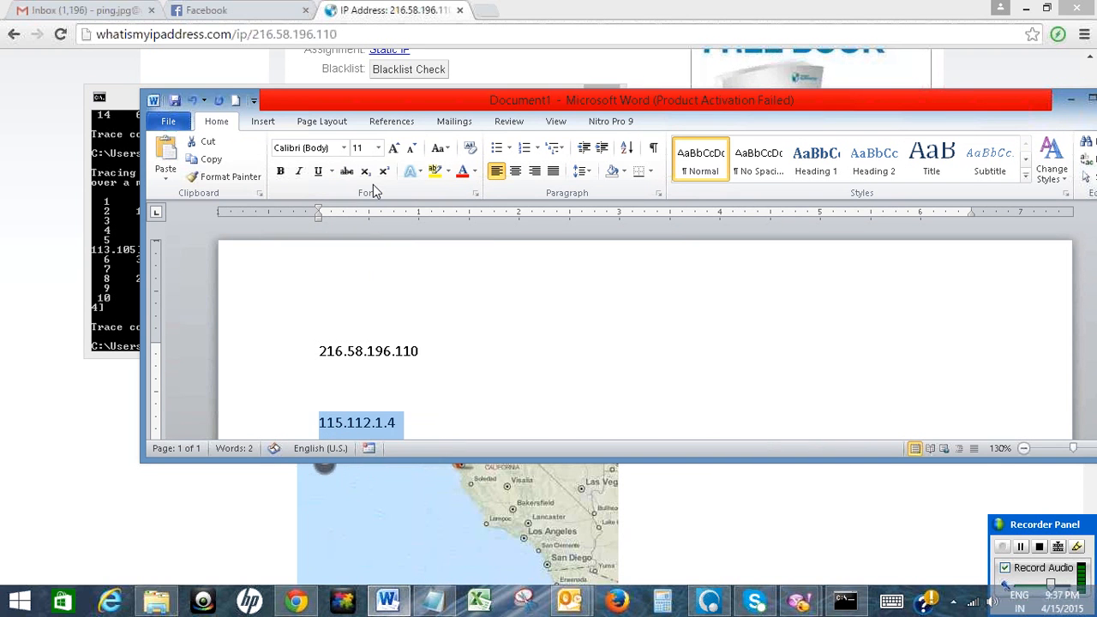
pyautogui.click(844, 599)
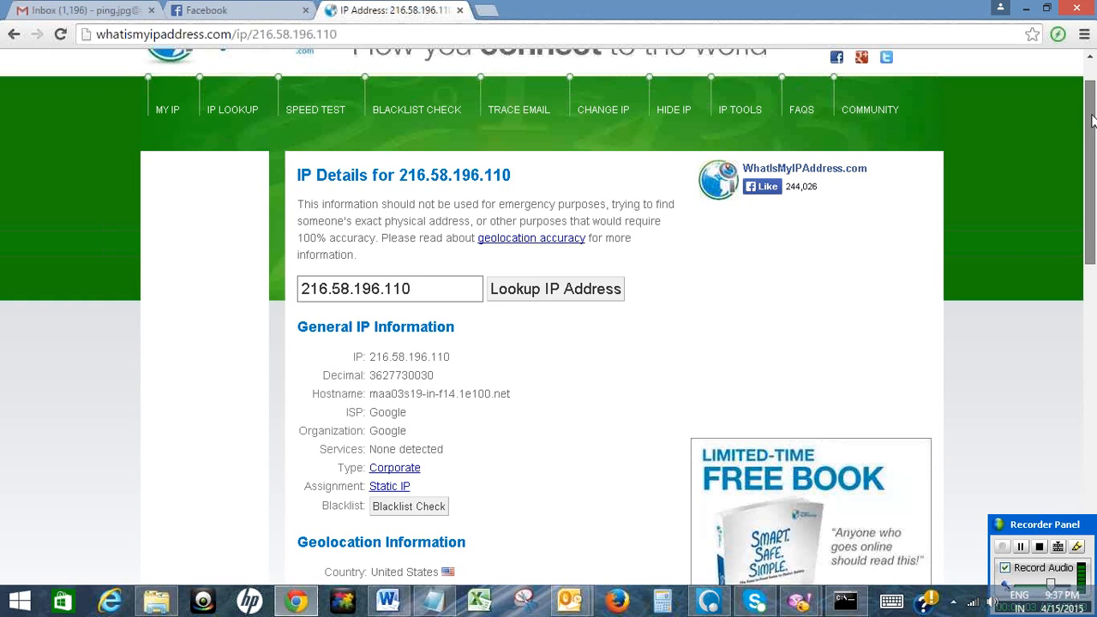
# Search whatismyipaddress.com for the IP 115.112.1.4
pyautogui.scroll(3)
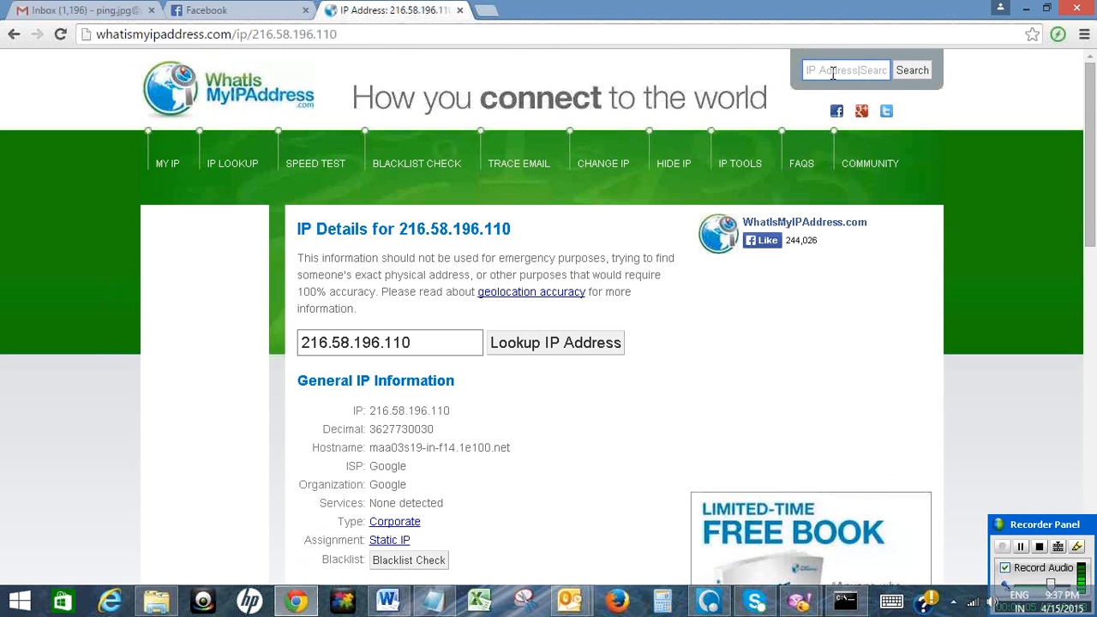
pyautogui.write('115.112.1.4')
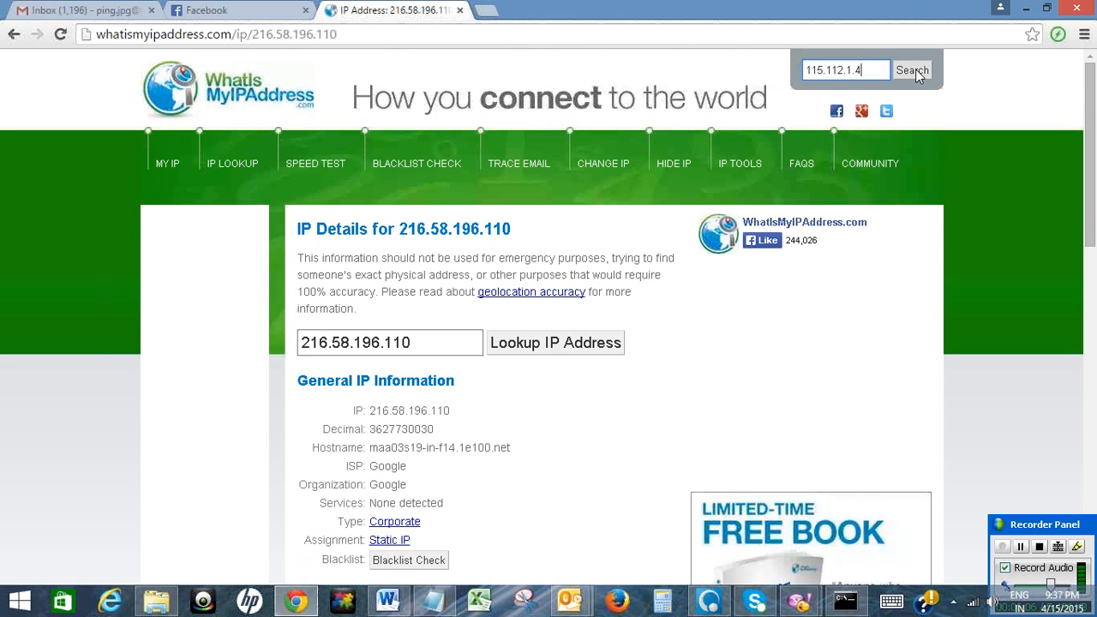
pyautogui.click(912, 69)
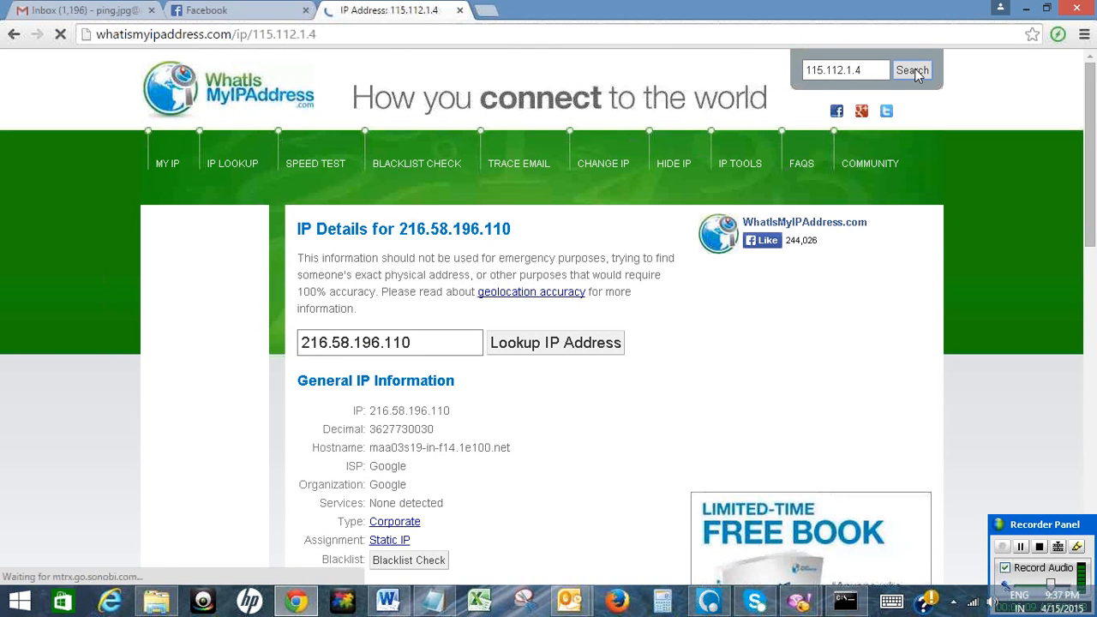
pyautogui.click(912, 70)
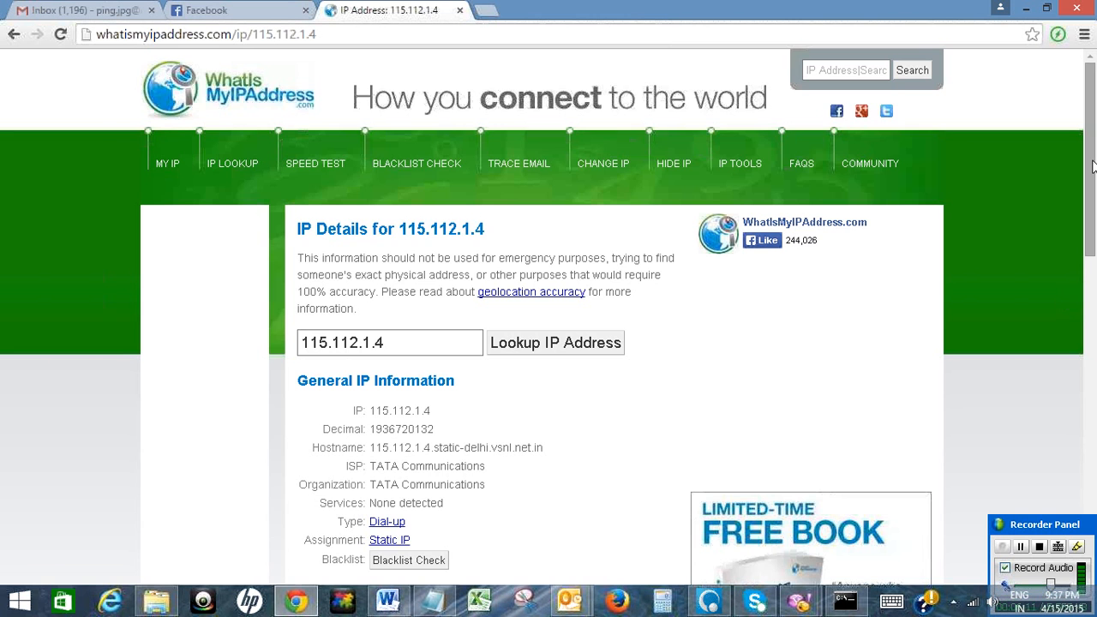
# Scroll down to the Geolocation Map pinning 115.112.1.4 in India
pyautogui.scroll(-3)
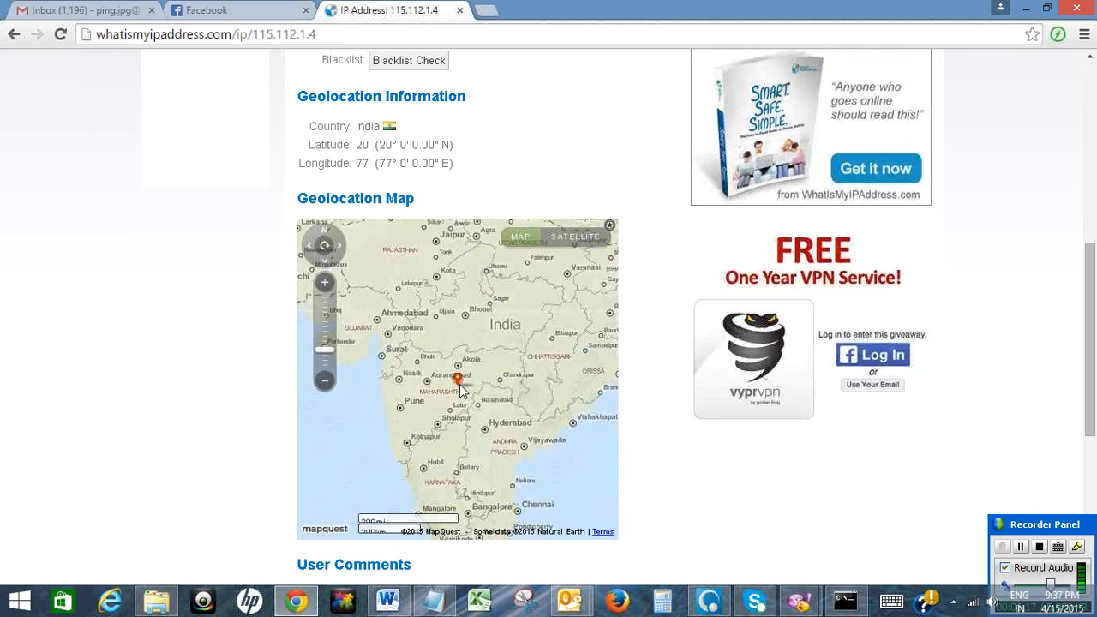
pyautogui.moveTo(463, 394)
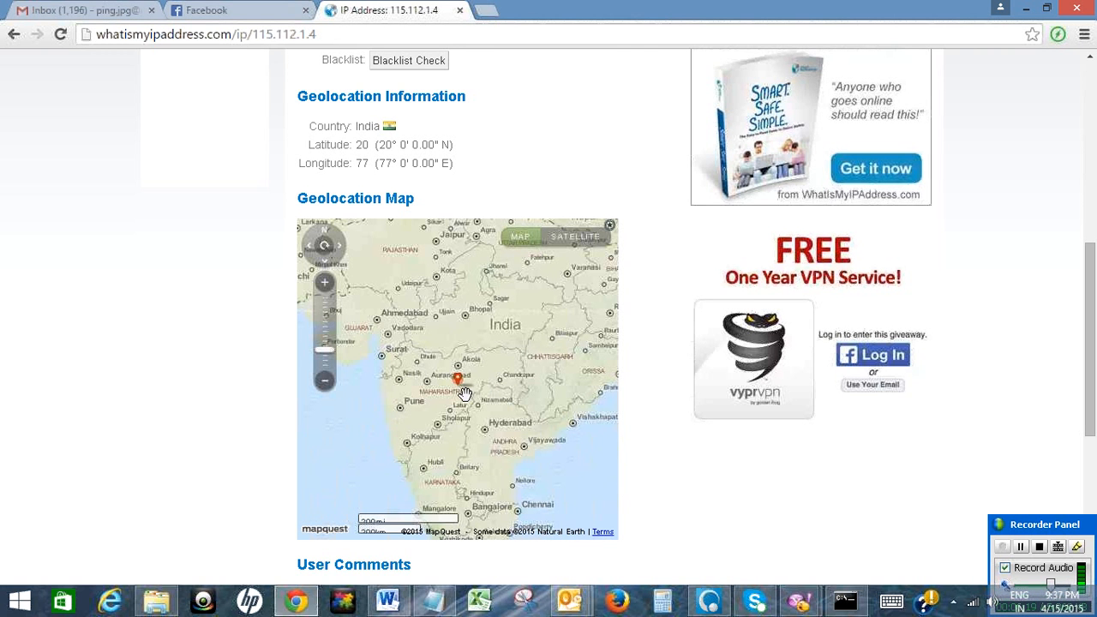
pyautogui.scroll(-3)
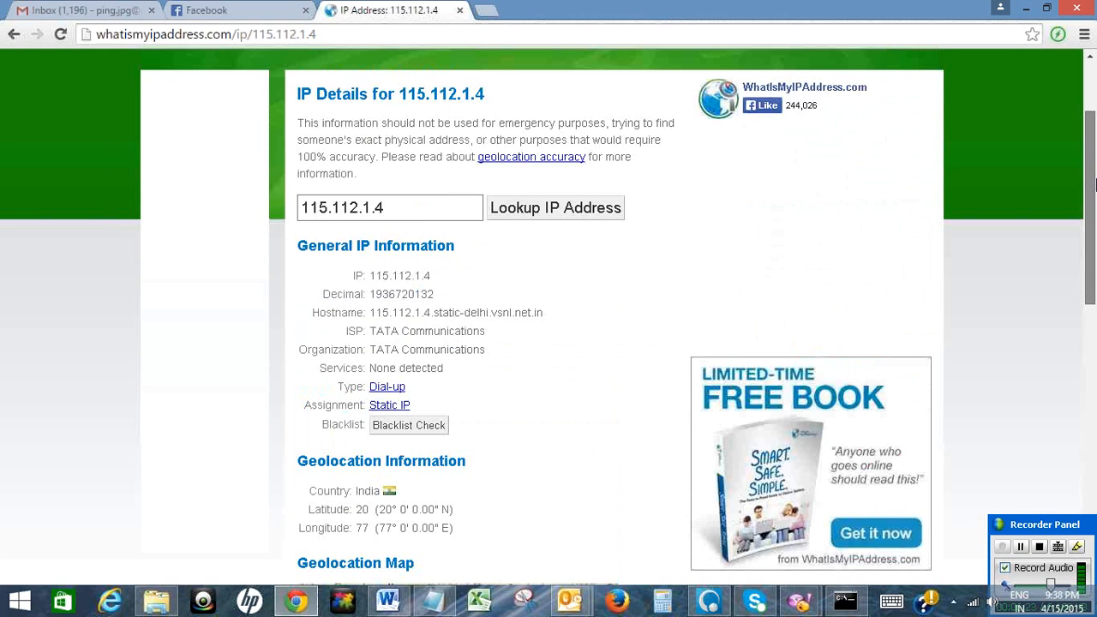
pyautogui.scroll(-3)
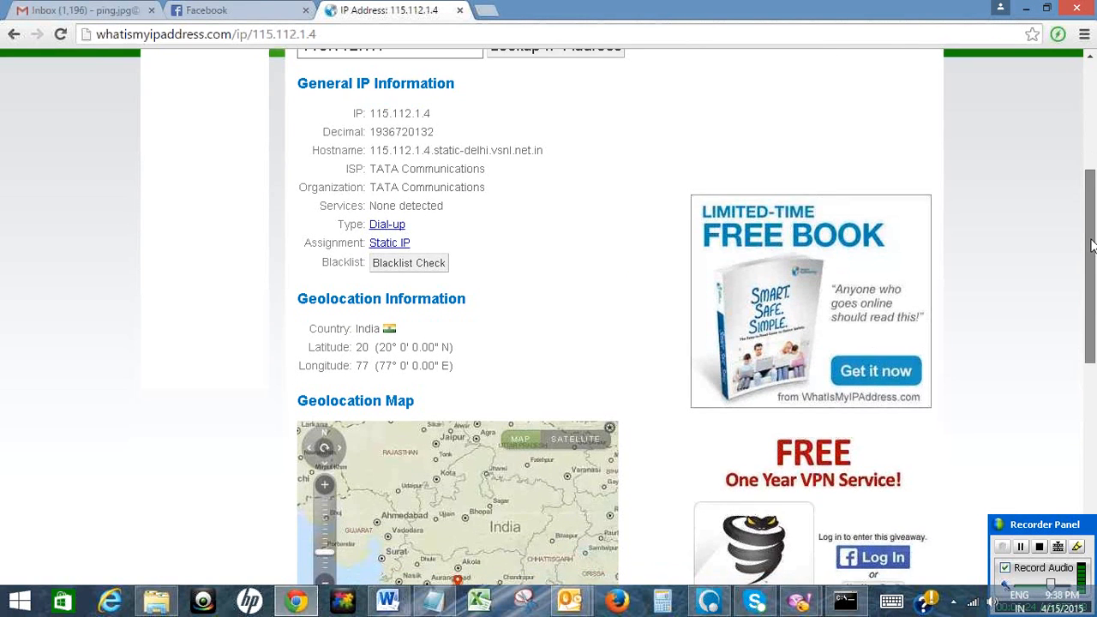
pyautogui.scroll(-3)
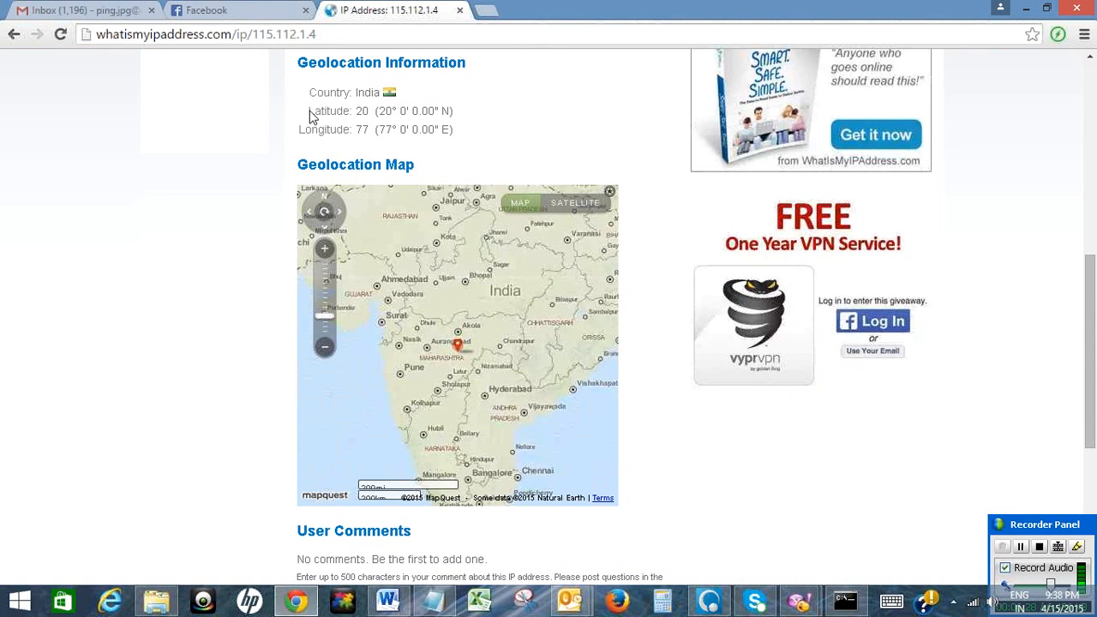
pyautogui.moveTo(411, 131)
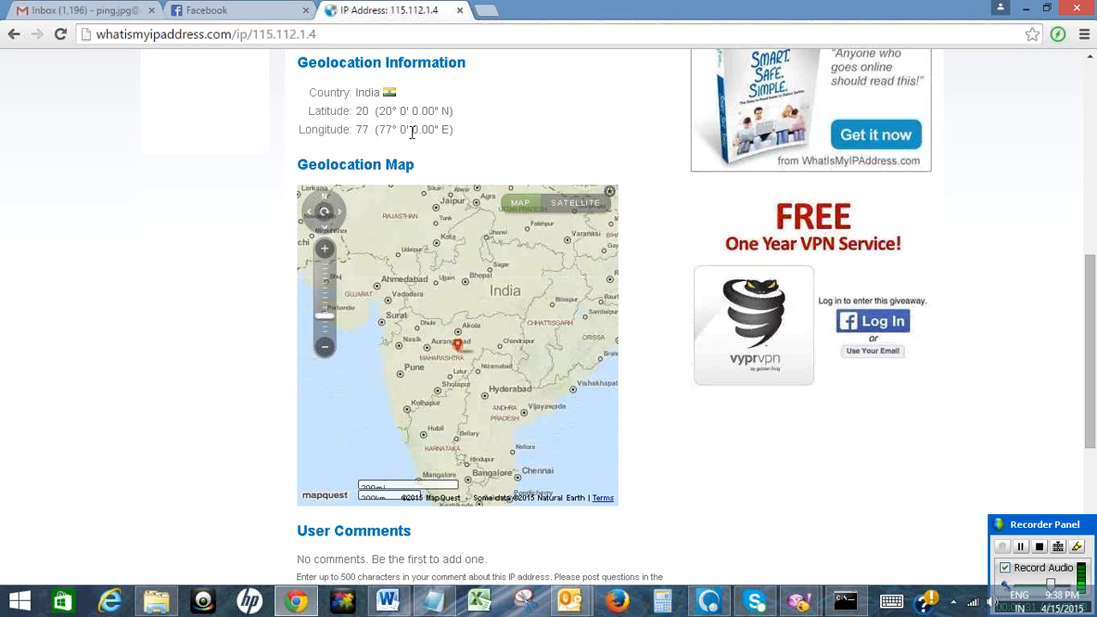
pyautogui.scroll(3)
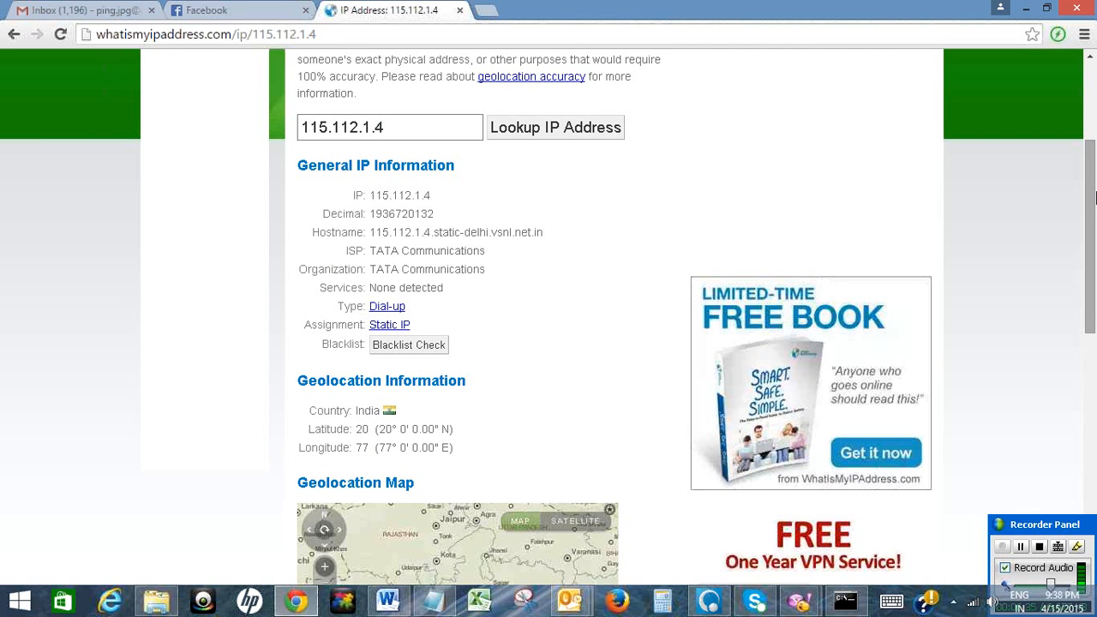
pyautogui.click(1040, 547)
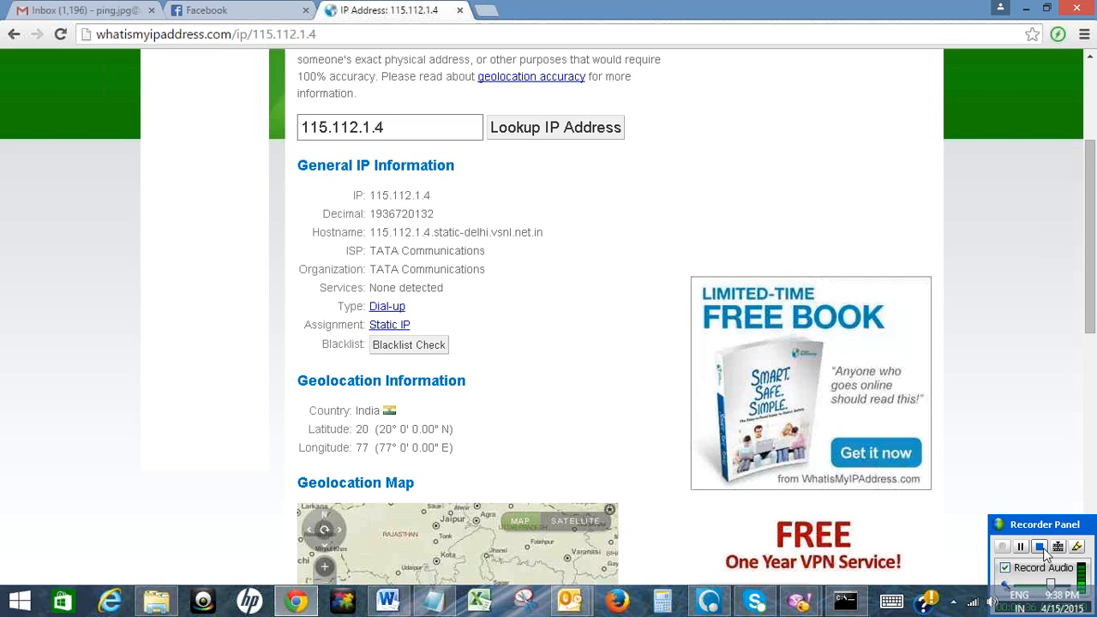